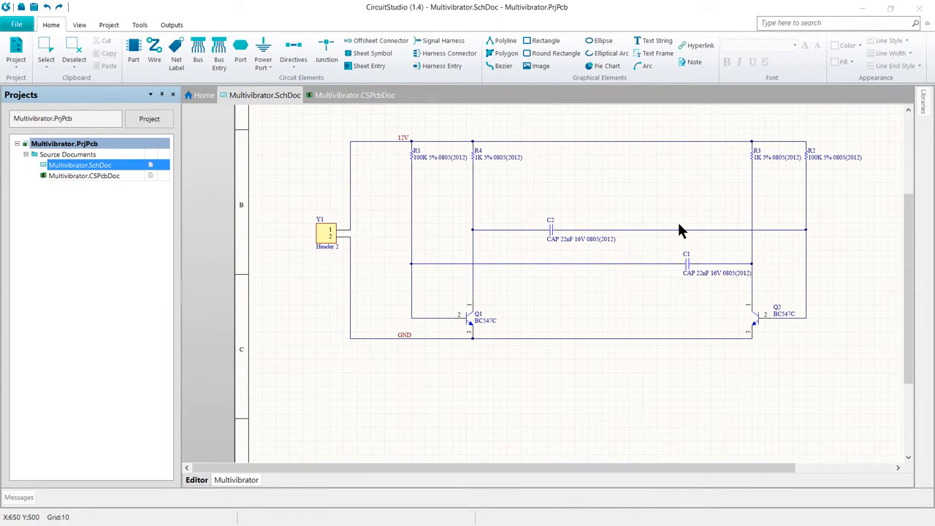
pyautogui.moveTo(687, 225)
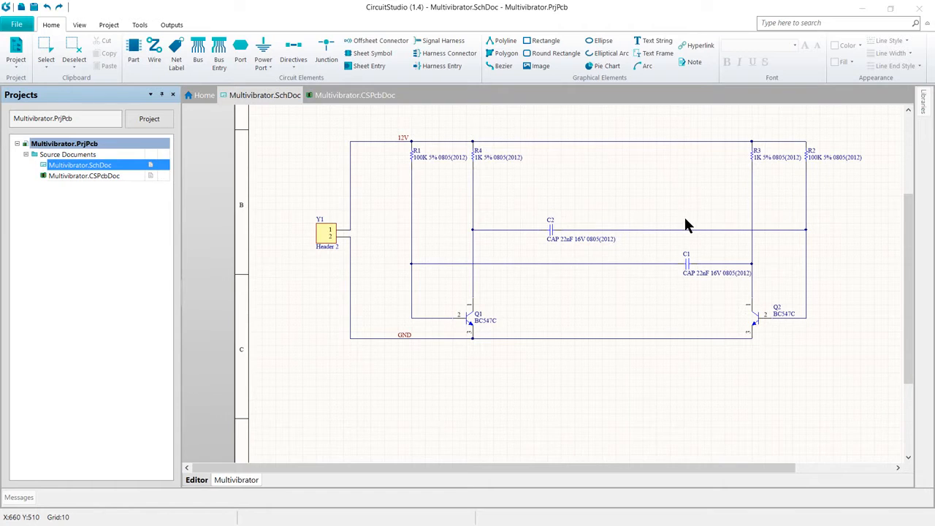
pyautogui.moveTo(680, 229)
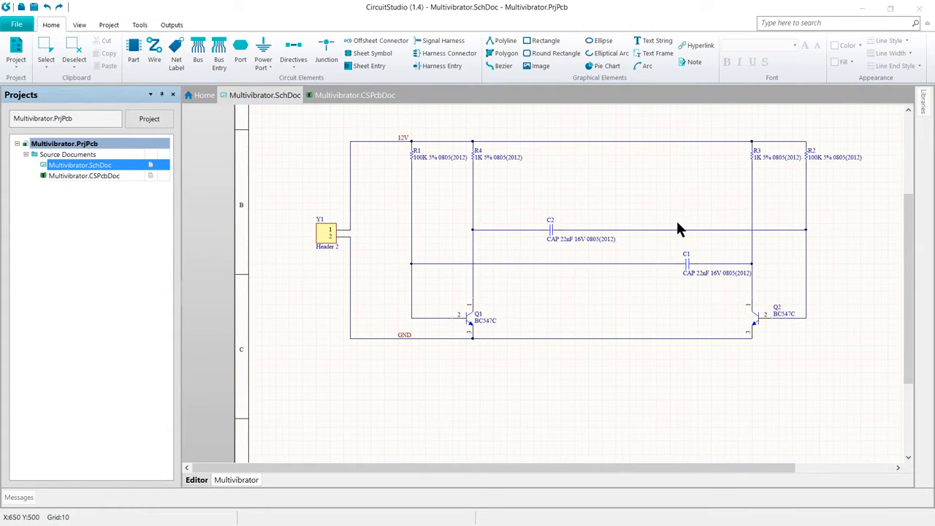
pyautogui.moveTo(346, 131)
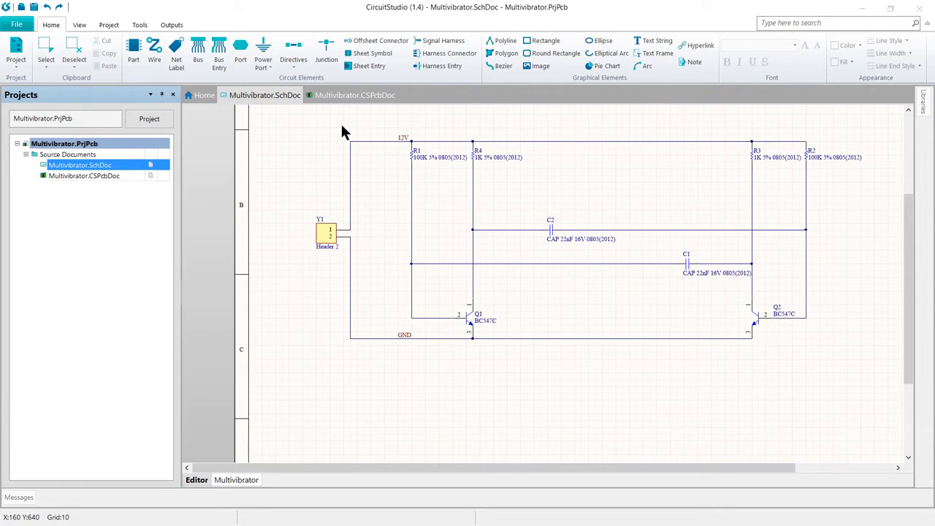
# Step: Open Multivibrator.CSPcbDoc from the Projects panel
pyautogui.click(355, 95)
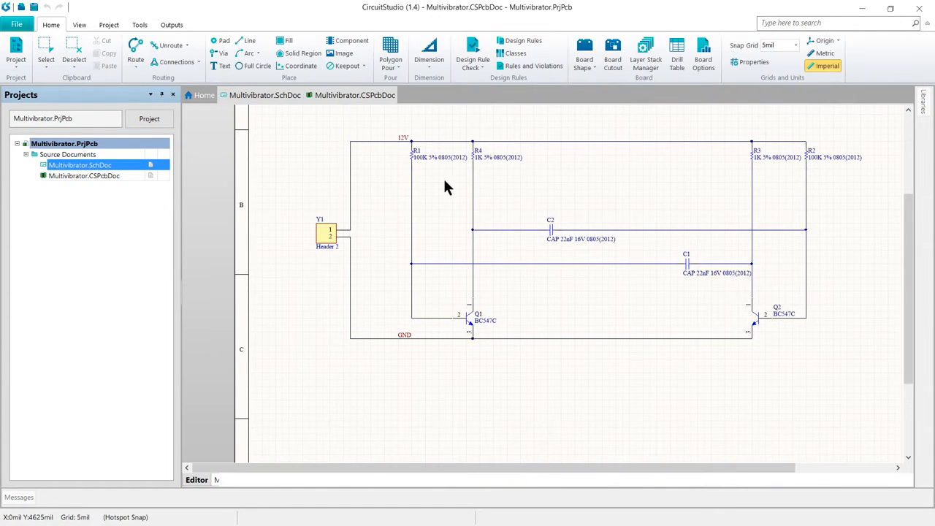
# Step: Bring the Multivibrator.CSPcbDoc tab to the front to show the empty board layout
pyautogui.click(355, 94)
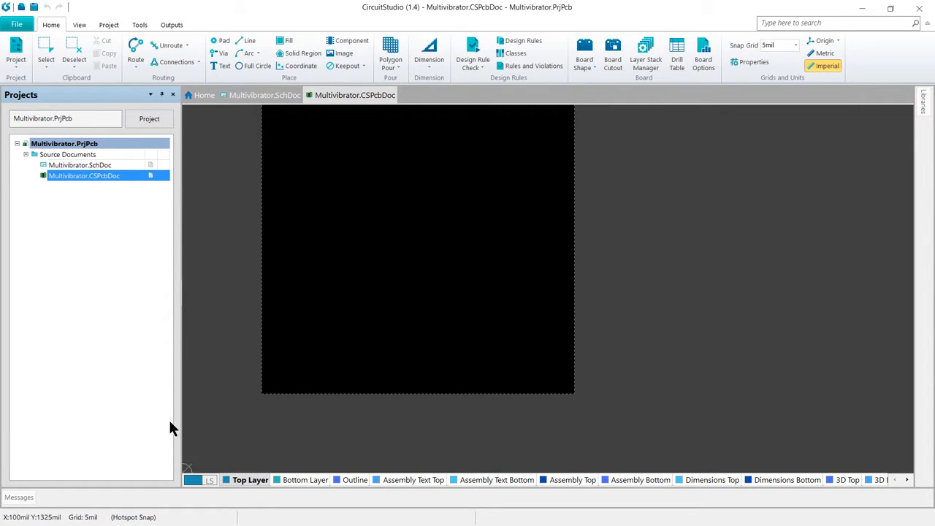
pyautogui.moveTo(216, 461)
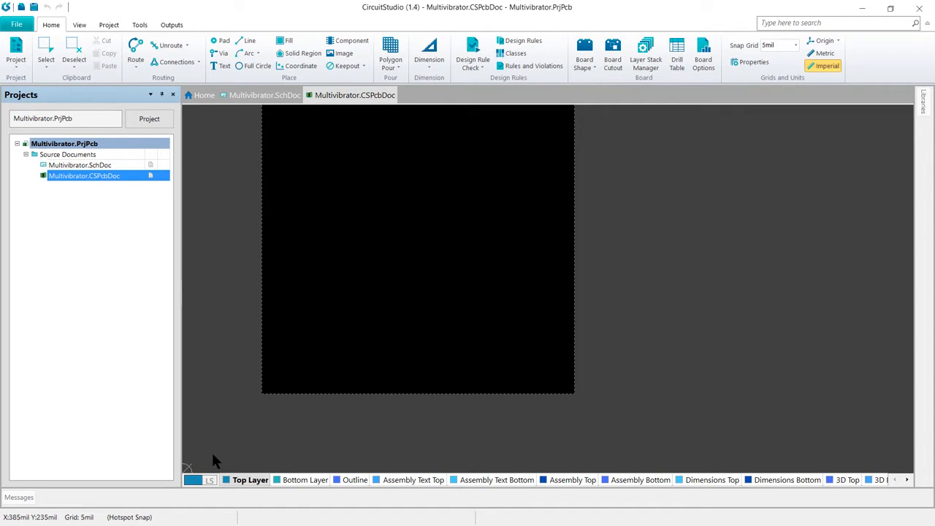
pyautogui.moveTo(230, 449)
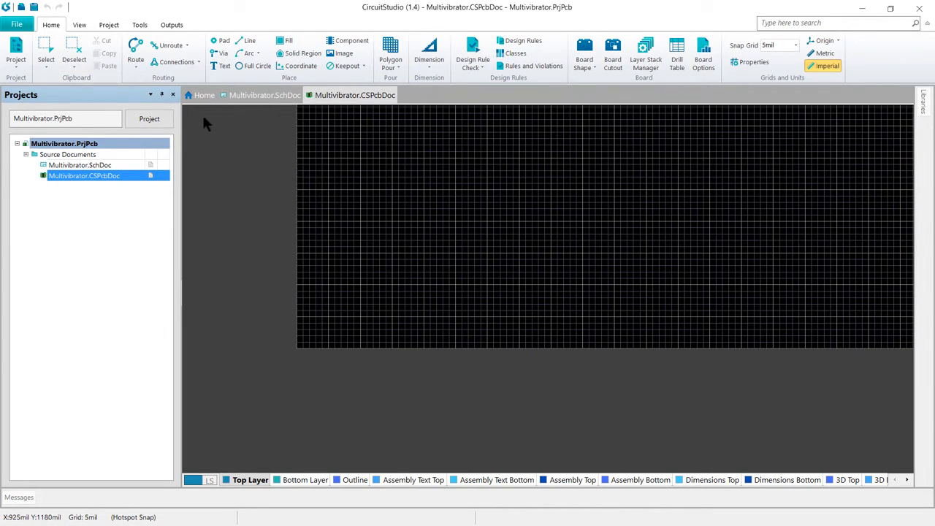
pyautogui.moveTo(789, 58)
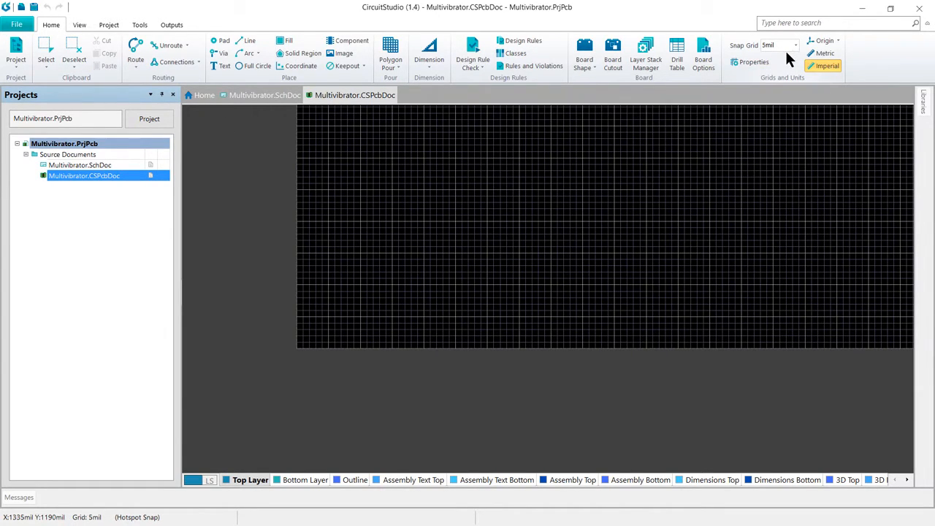
# Step: Use Origin > Set to place the relative origin at the board's lower-left corner
pyautogui.click(824, 41)
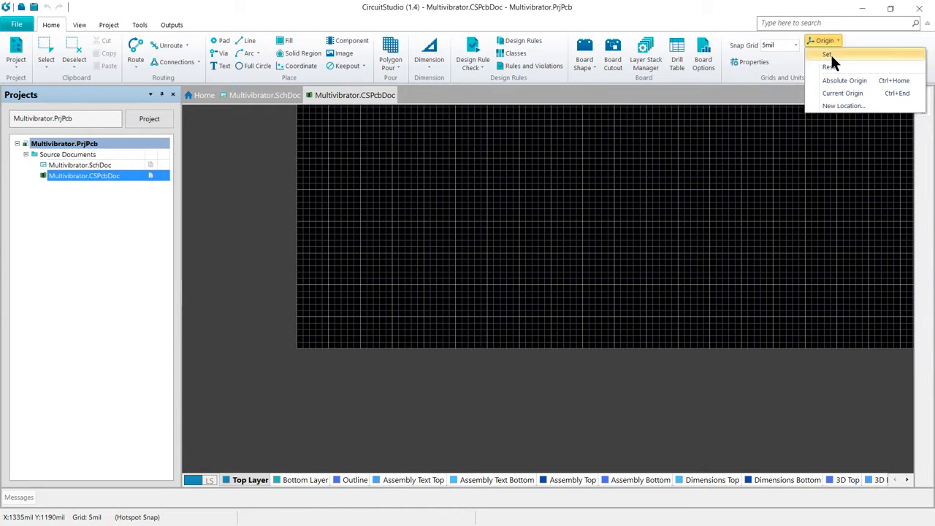
pyautogui.click(827, 53)
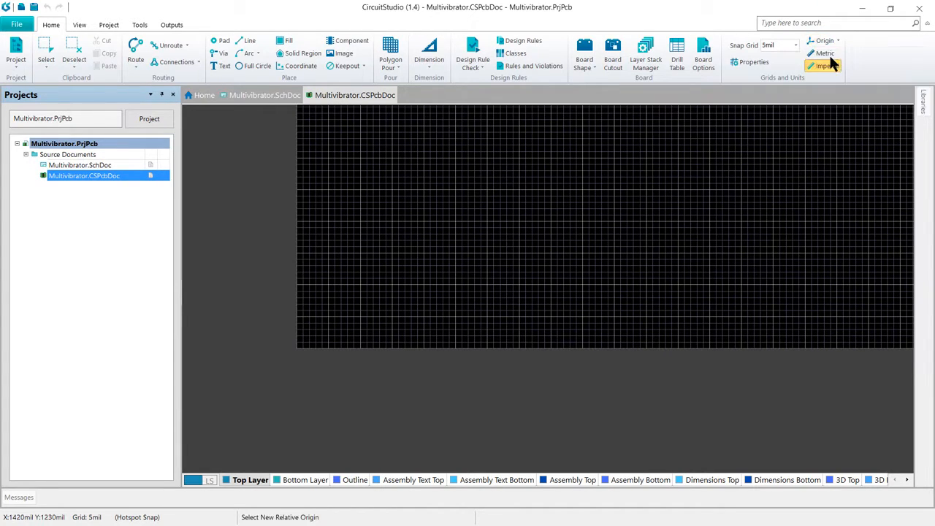
pyautogui.click(824, 66)
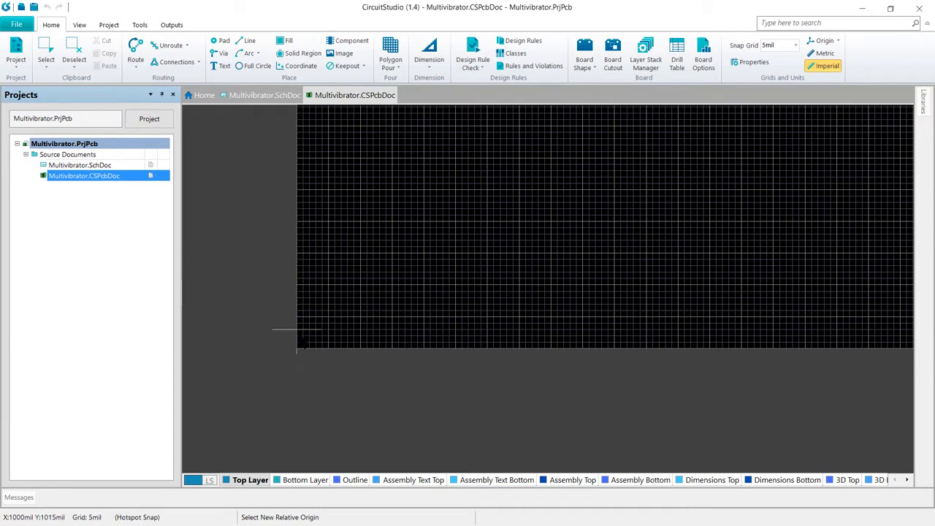
pyautogui.moveTo(298, 350)
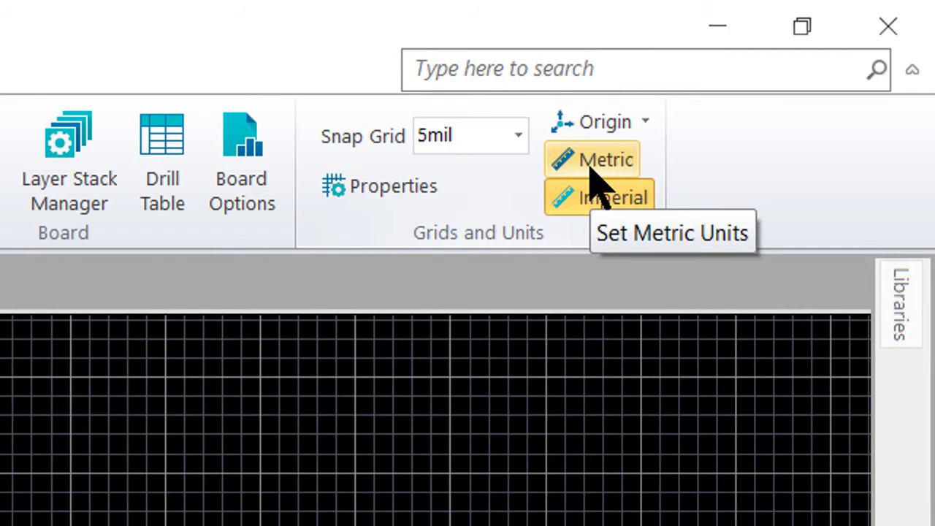
# Step: Select Metric units and enter 5mm as the snap grid size
pyautogui.click(591, 159)
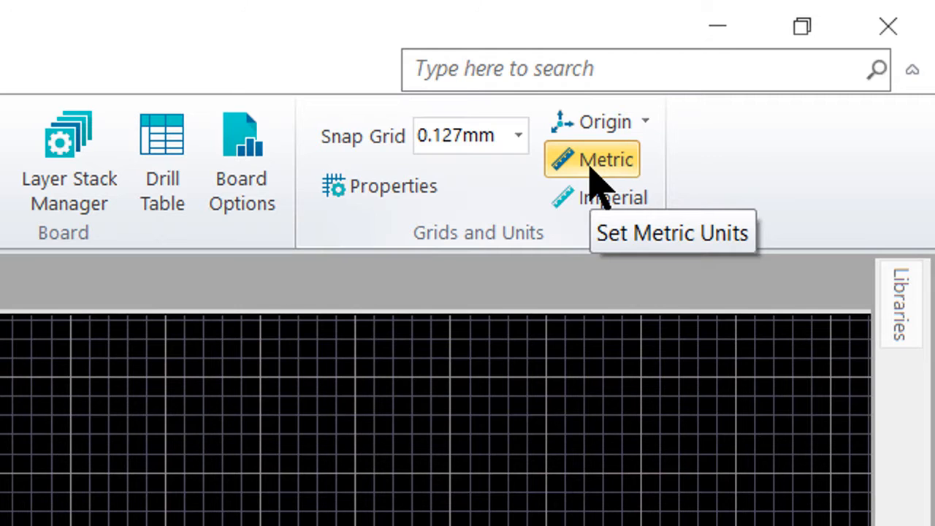
pyautogui.moveTo(446, 256)
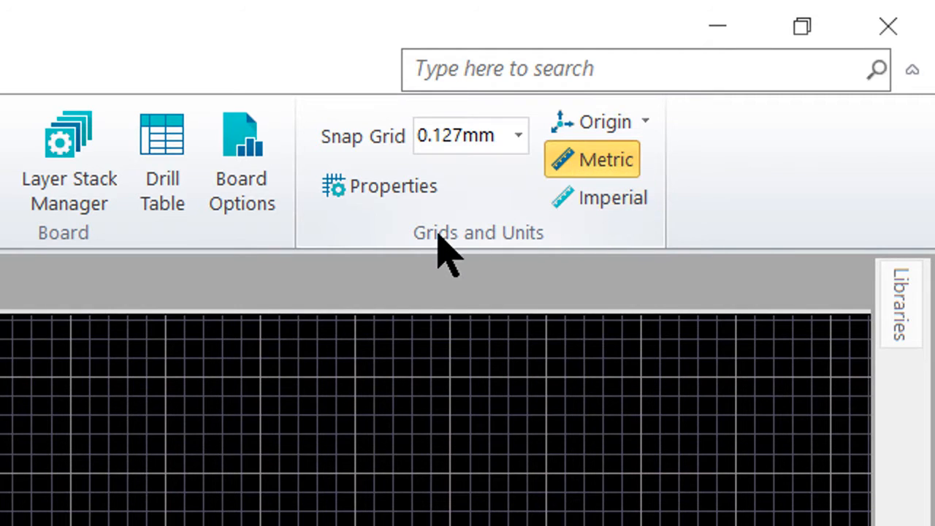
pyautogui.click(457, 135)
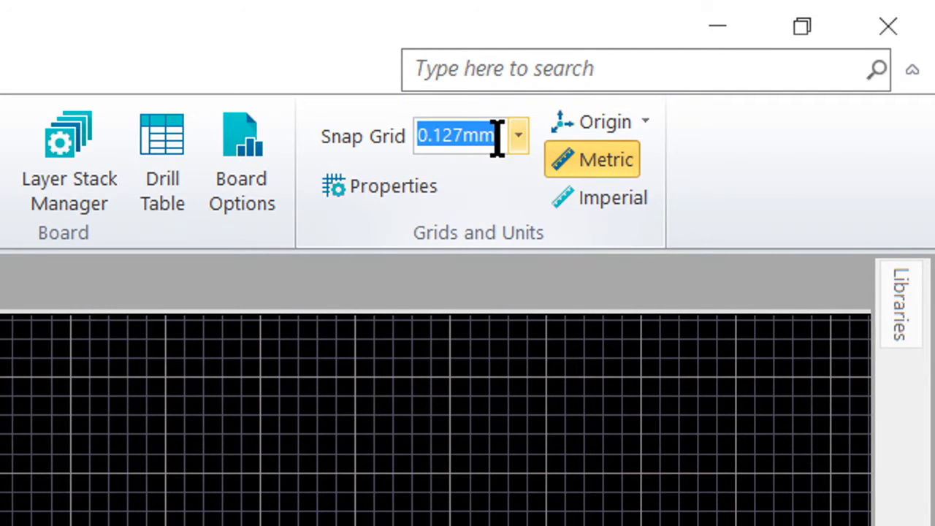
pyautogui.write('5mm')
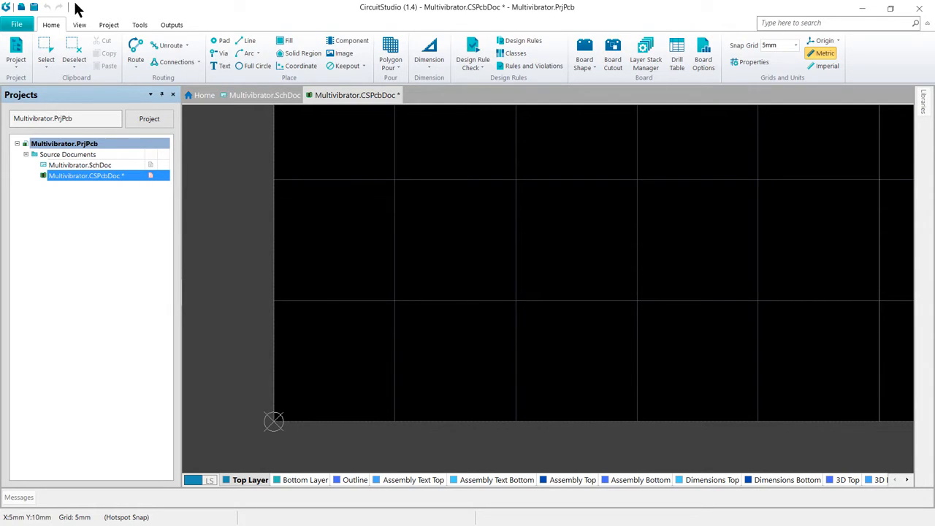
# Step: Zoom out from the View ribbon to see the whole board with its 5mm grid
pyautogui.click(79, 24)
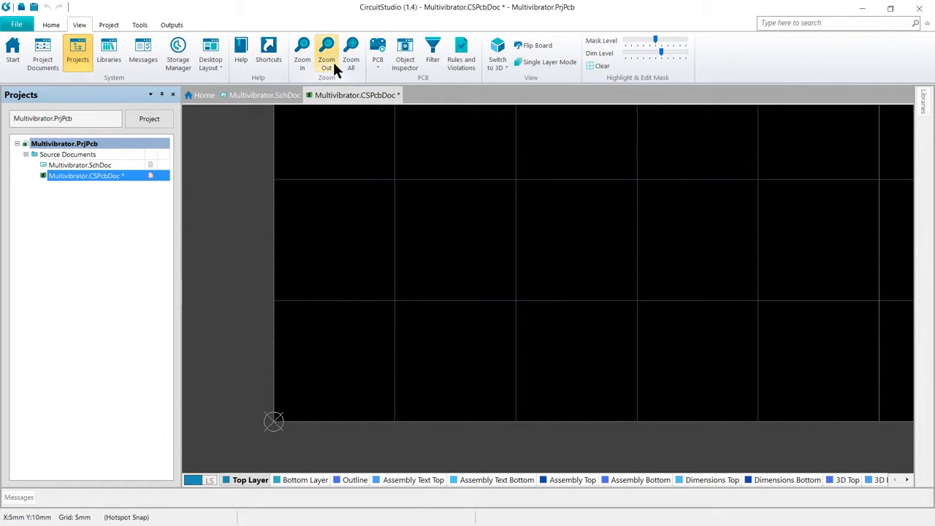
pyautogui.moveTo(326, 55)
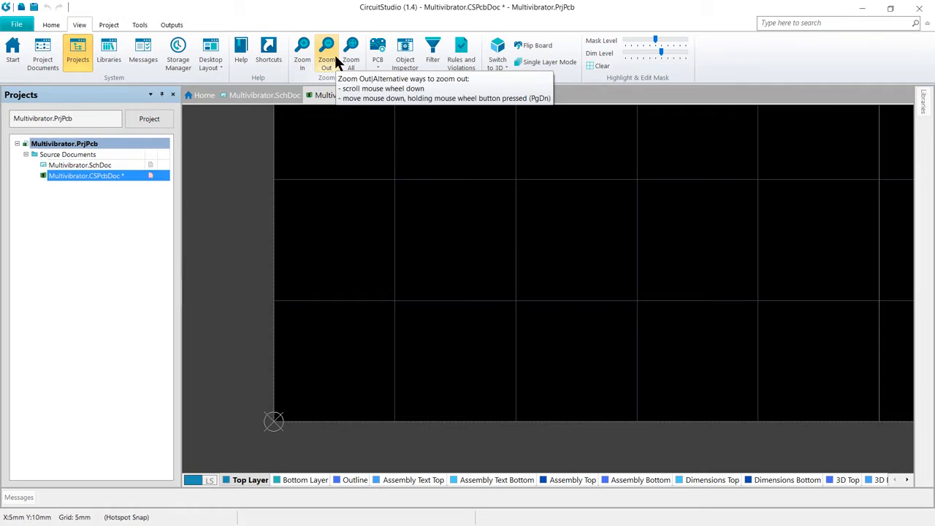
pyautogui.click(327, 51)
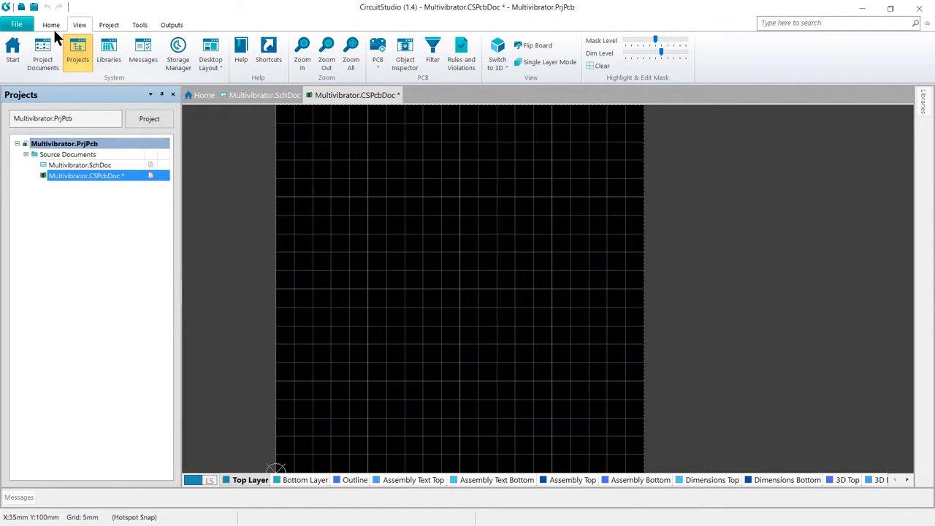
# Step: Enter Edit Board Shape mode from the Home ribbon's Board Shape options
pyautogui.click(51, 24)
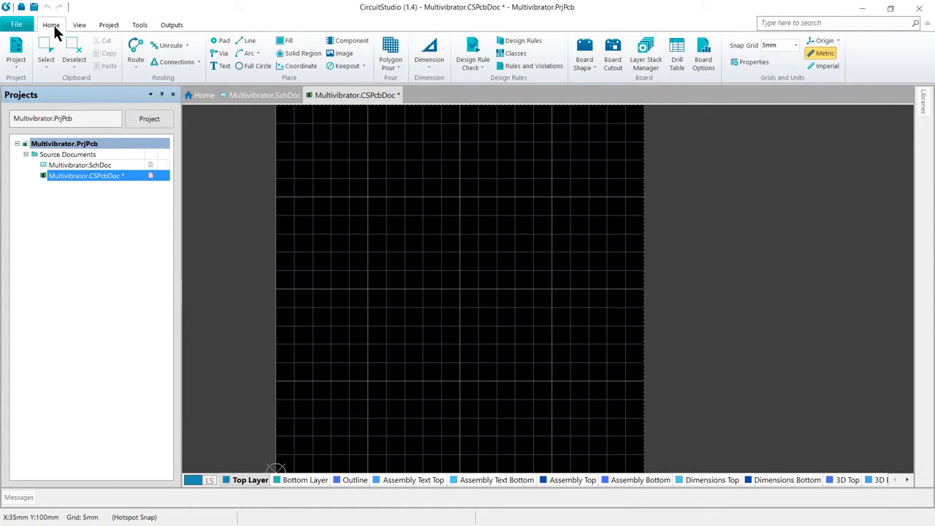
pyautogui.moveTo(645, 55)
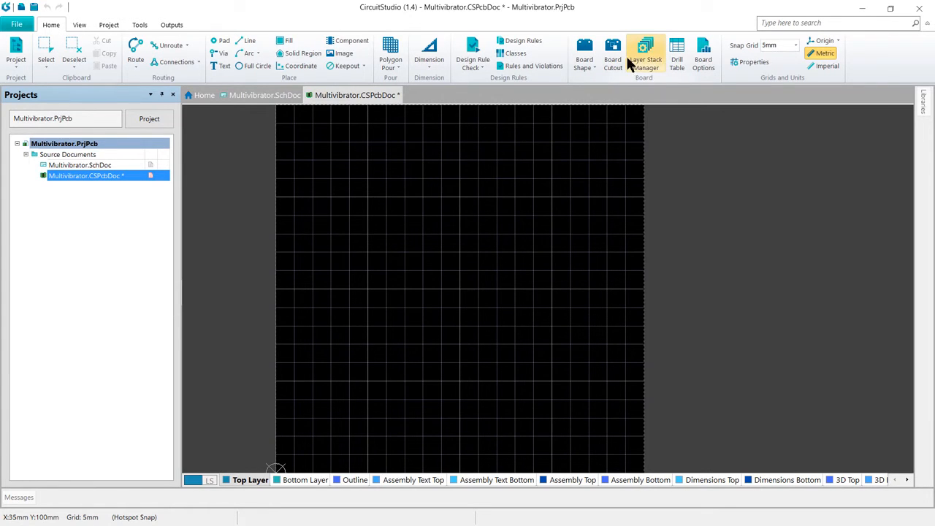
pyautogui.moveTo(644, 54)
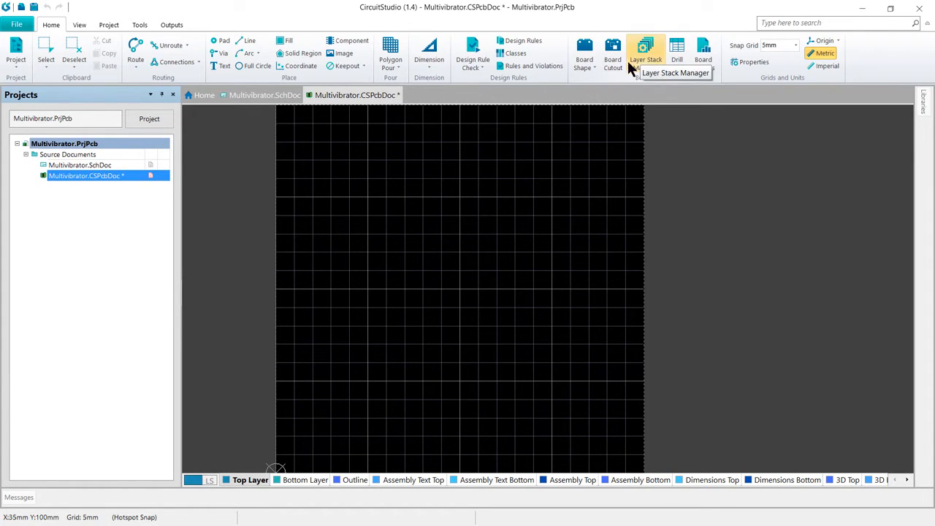
pyautogui.click(584, 52)
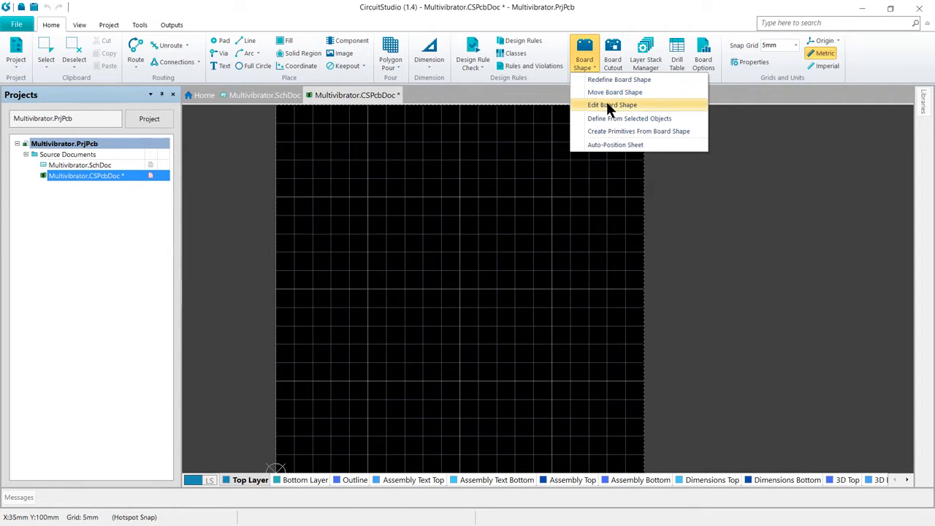
pyautogui.click(612, 105)
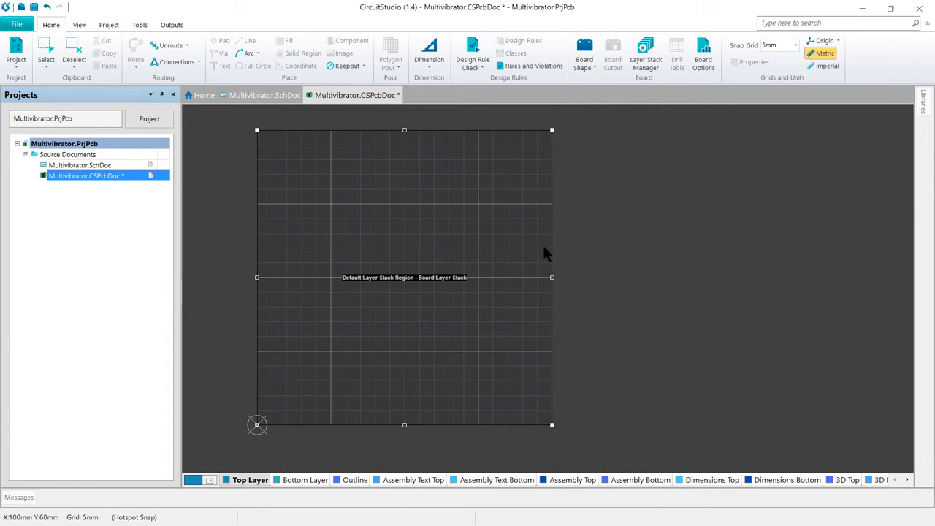
pyautogui.moveTo(429, 297)
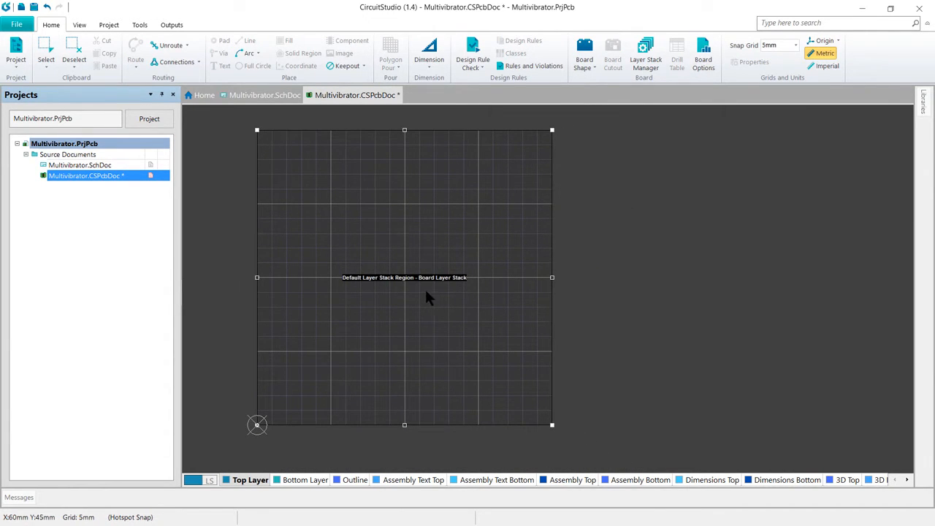
pyautogui.moveTo(413, 168)
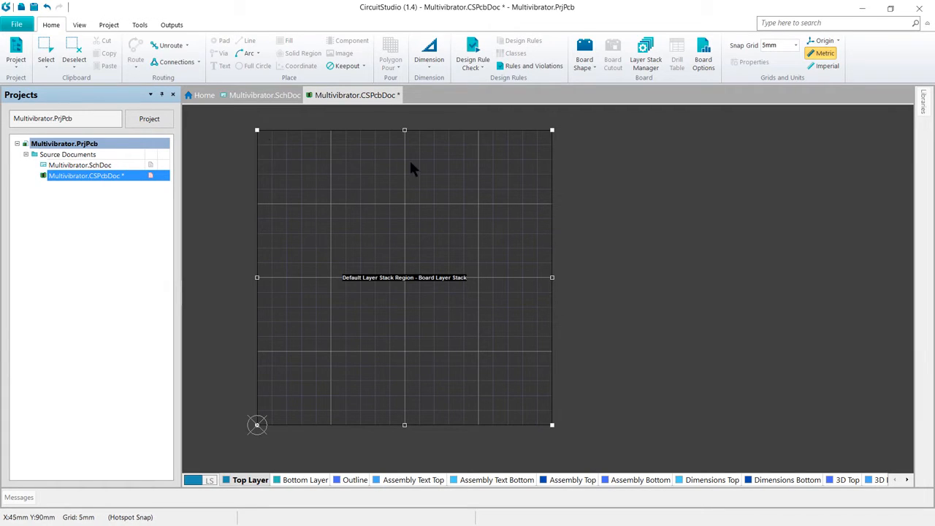
pyautogui.moveTo(406, 131)
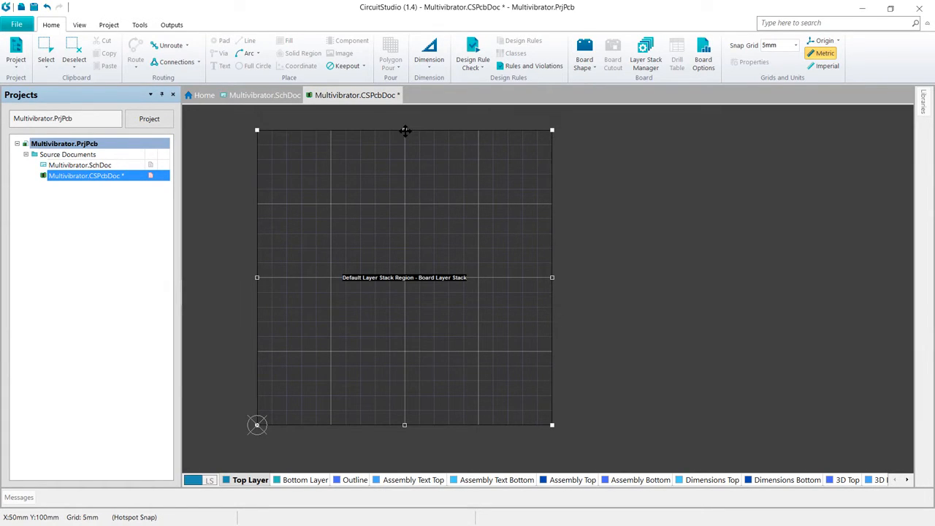
pyautogui.moveTo(551, 285)
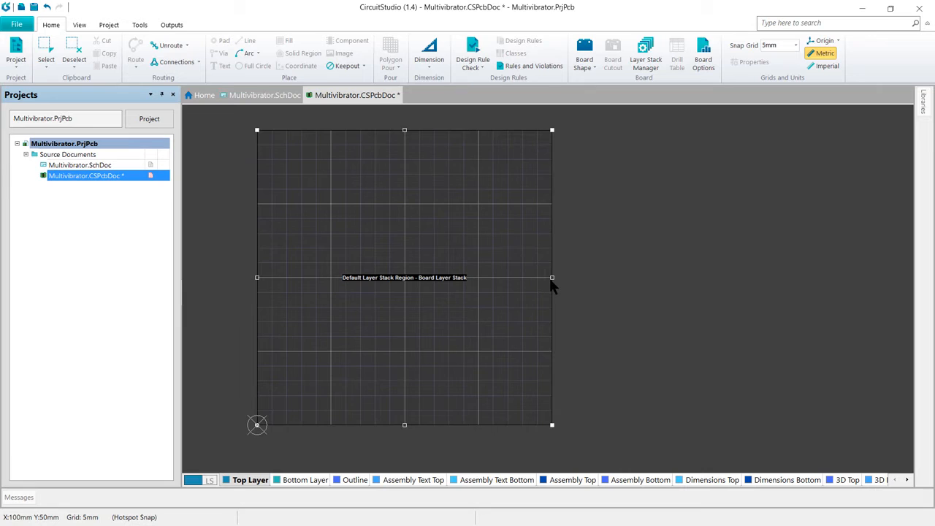
pyautogui.moveTo(613, 266)
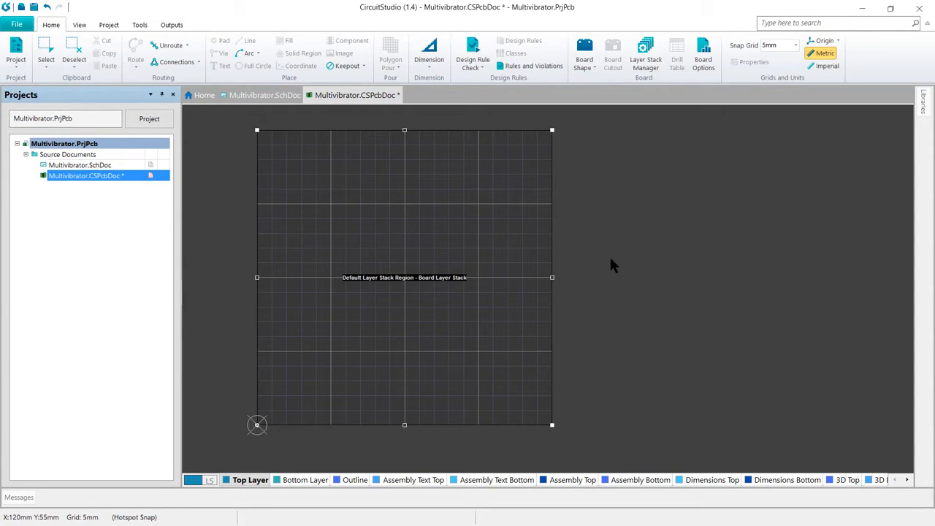
pyautogui.moveTo(448, 287)
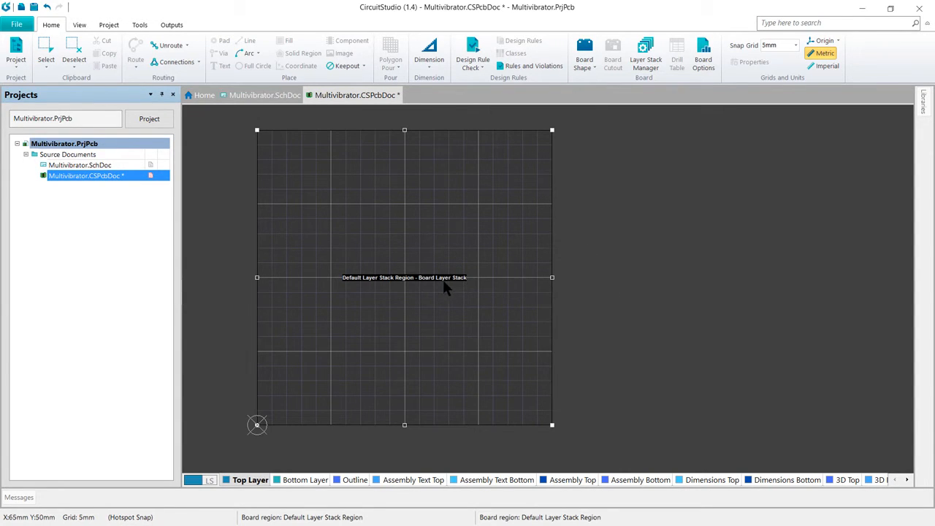
pyautogui.moveTo(366, 255)
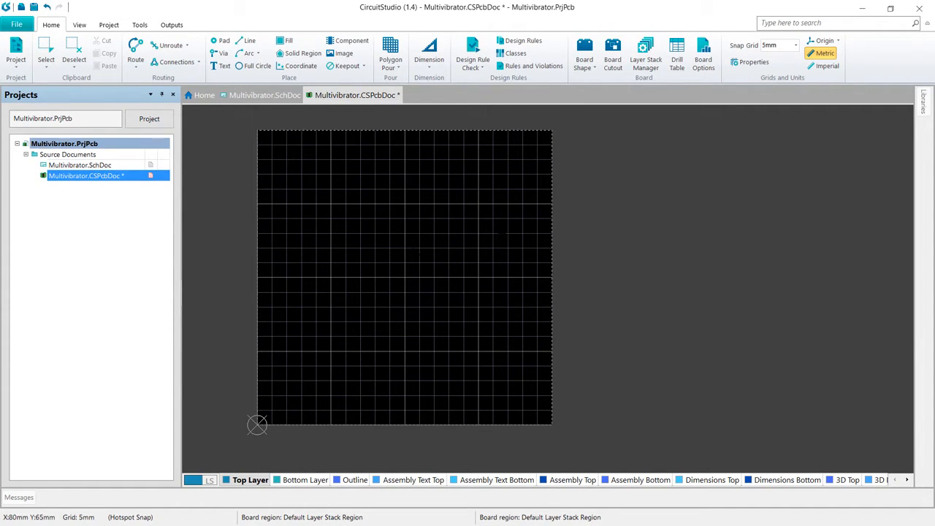
# Step: Re-enter Edit Board Shape mode so the outline's corner and edge handles appear
pyautogui.click(584, 53)
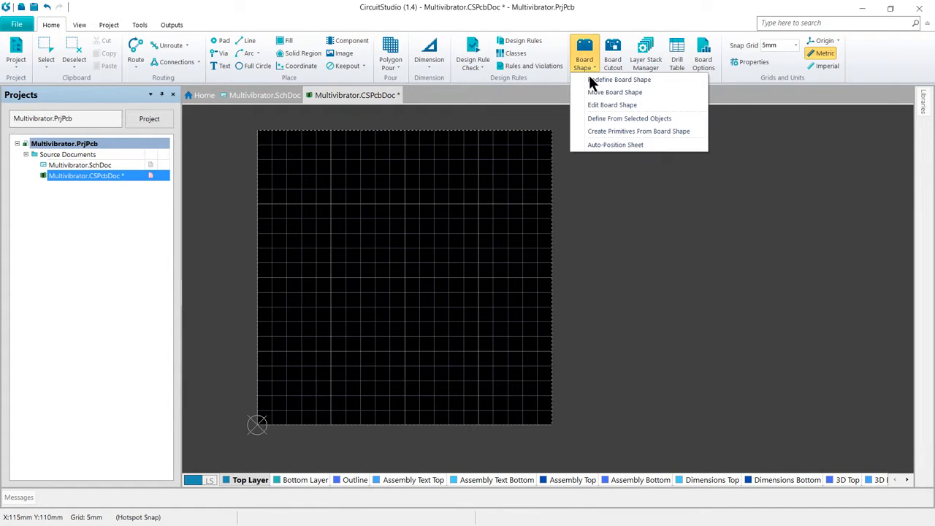
pyautogui.moveTo(612, 105)
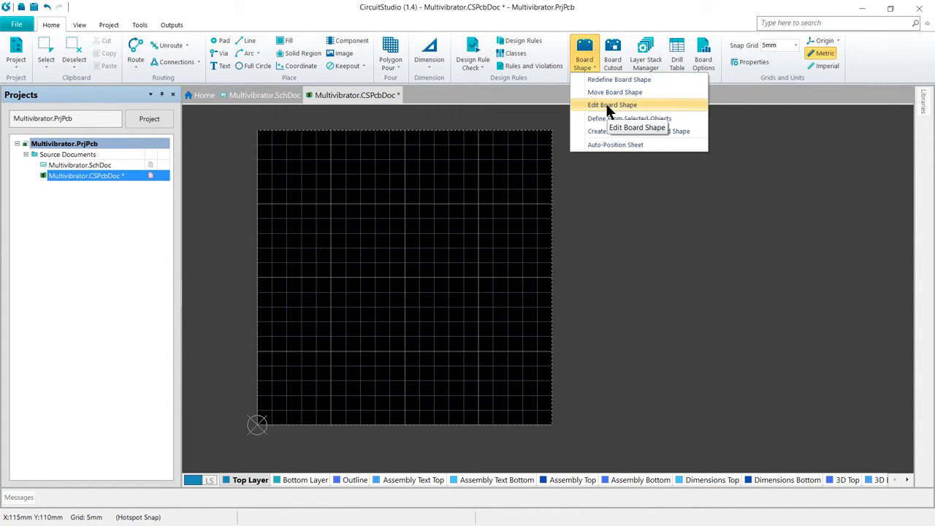
pyautogui.click(612, 104)
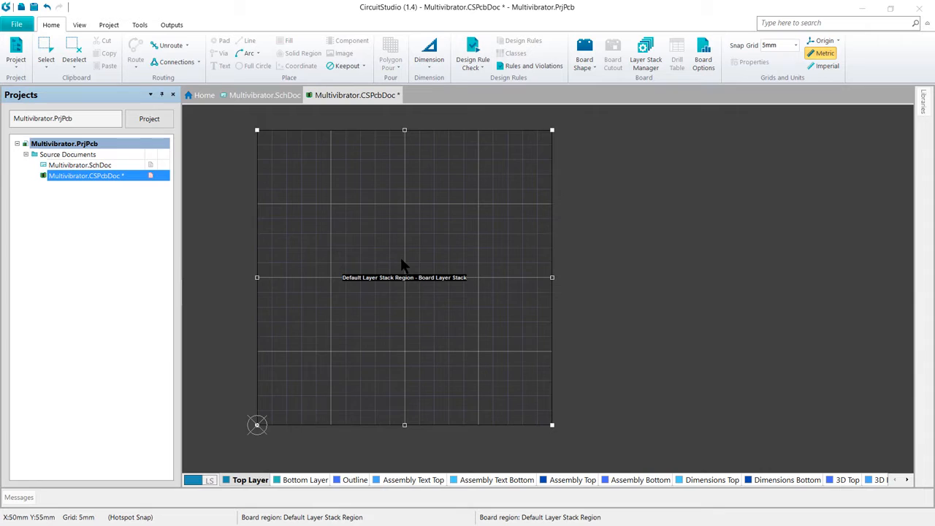
pyautogui.moveTo(489, 192)
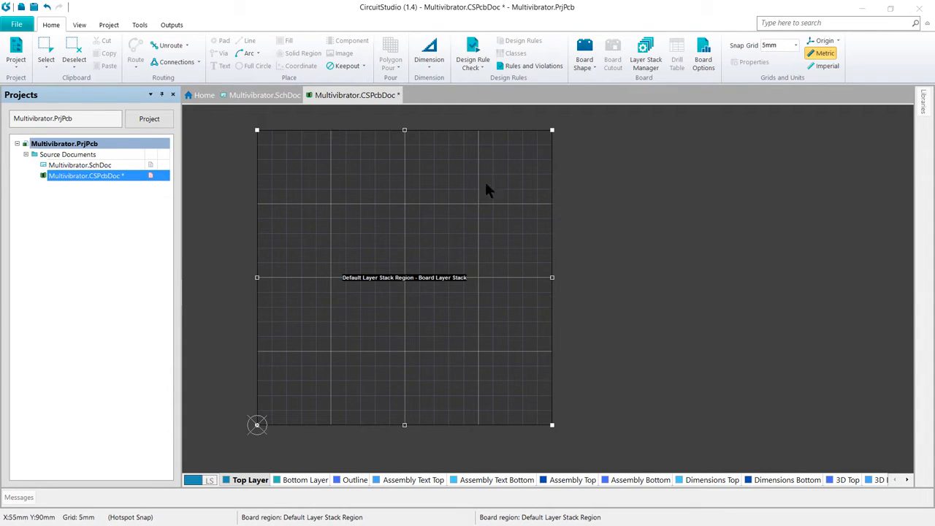
pyautogui.moveTo(603, 283)
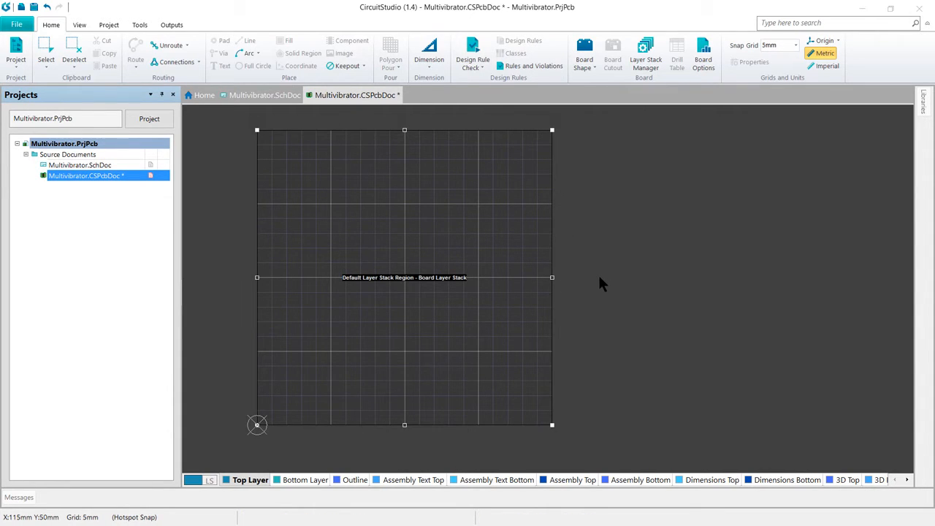
pyautogui.moveTo(510, 313)
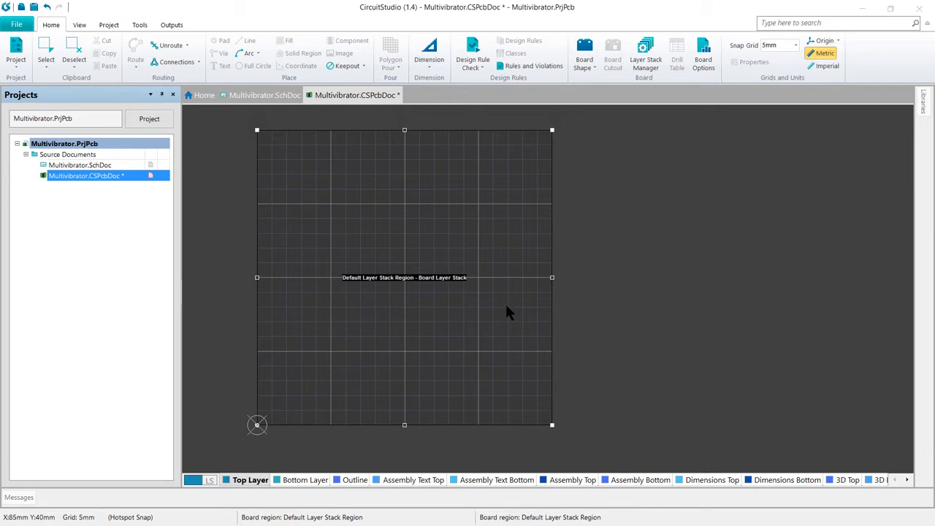
pyautogui.moveTo(265, 130)
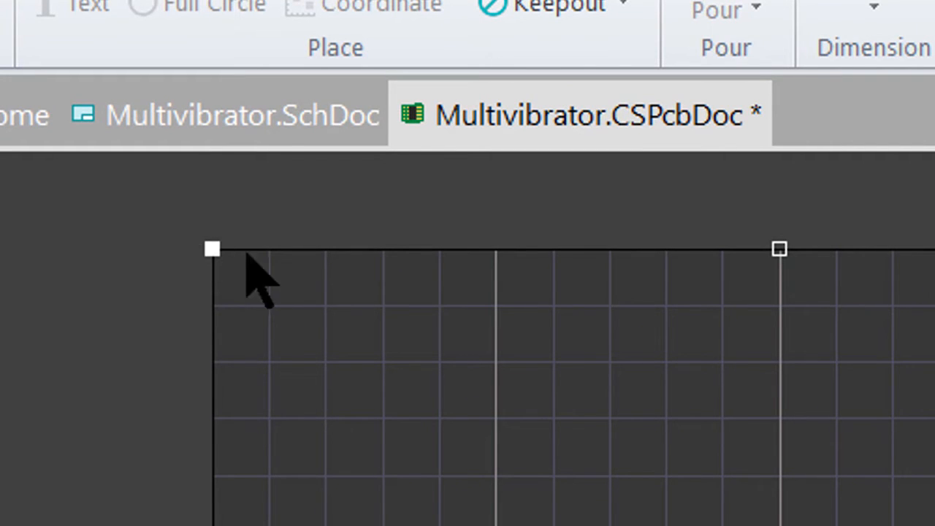
pyautogui.moveTo(279, 248)
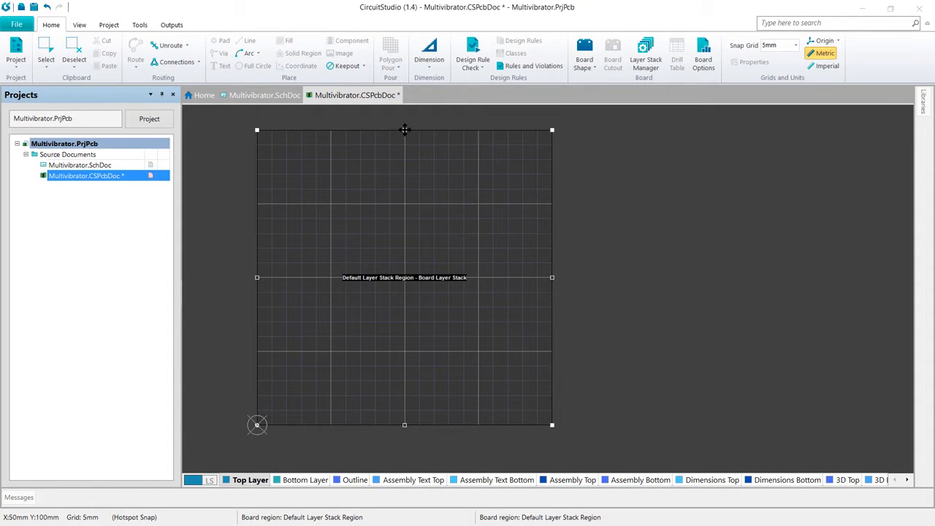
pyautogui.moveTo(553, 186)
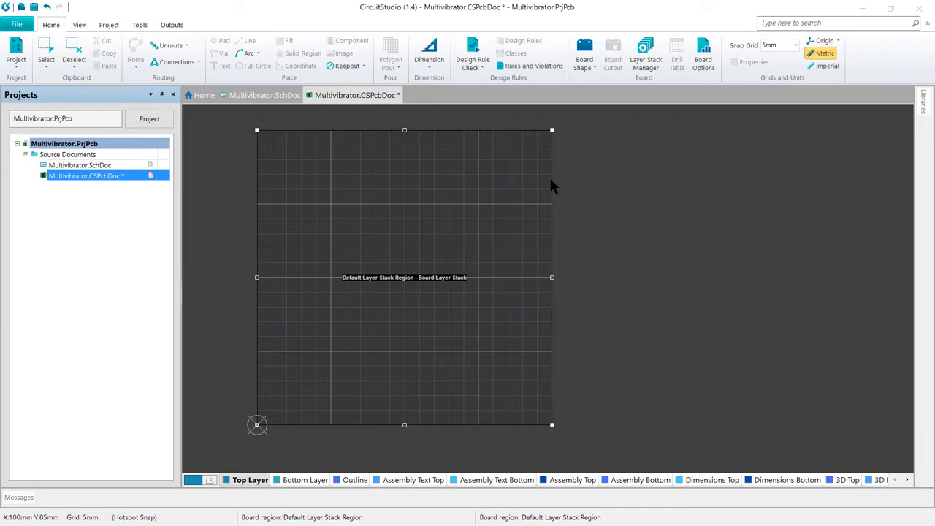
pyautogui.moveTo(372, 164)
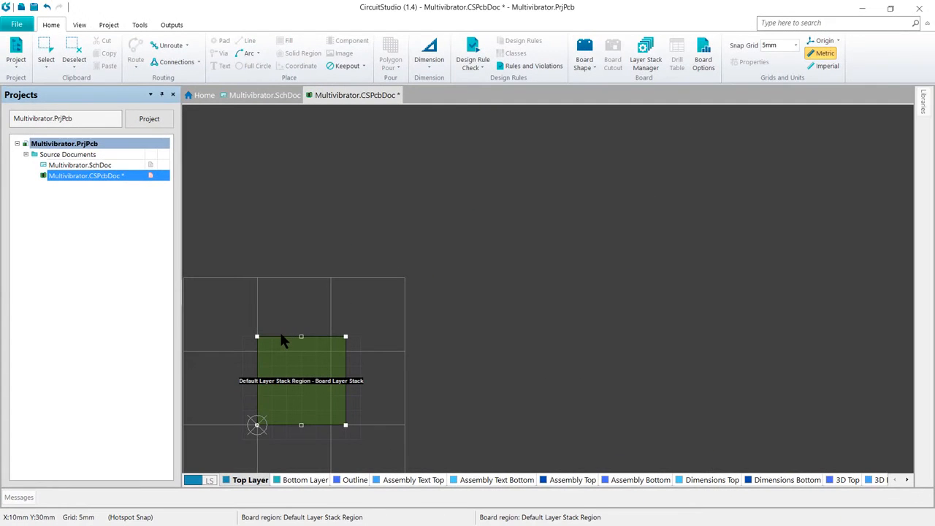
pyautogui.moveTo(325, 254)
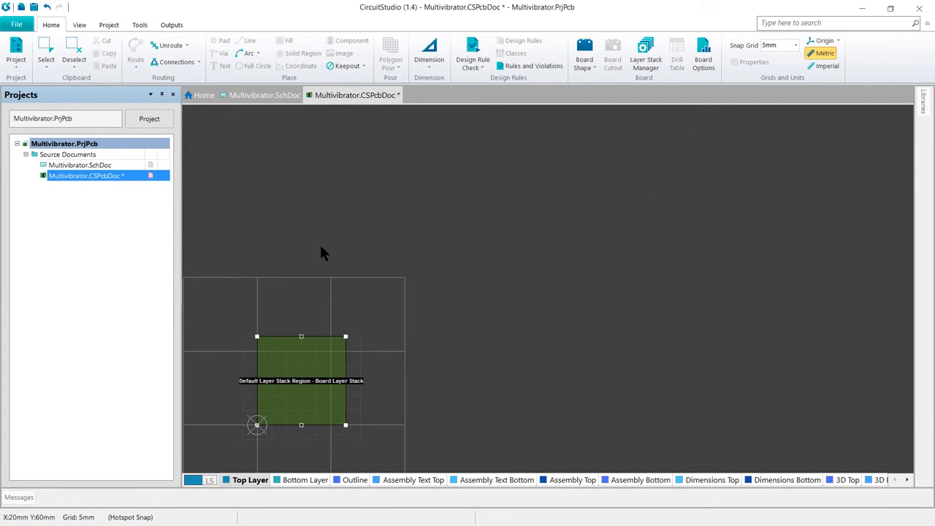
pyautogui.moveTo(336, 254)
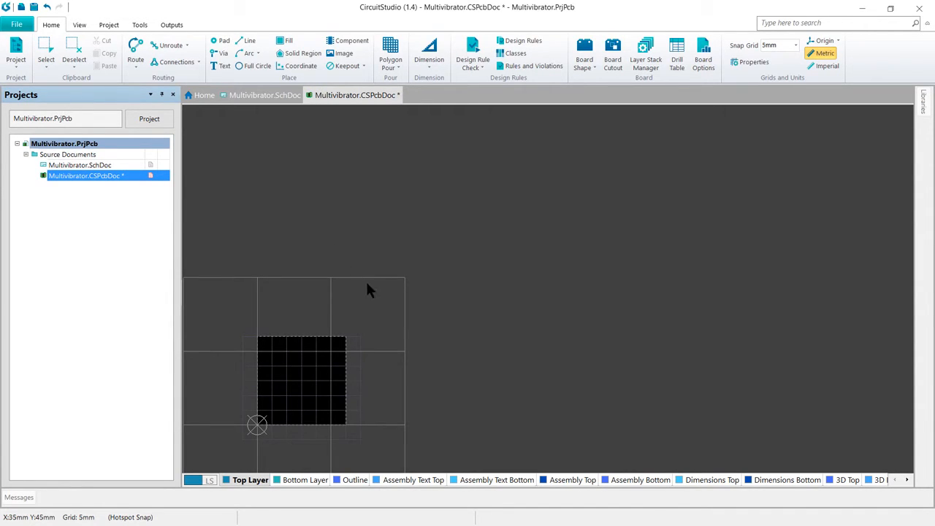
pyautogui.moveTo(603, 166)
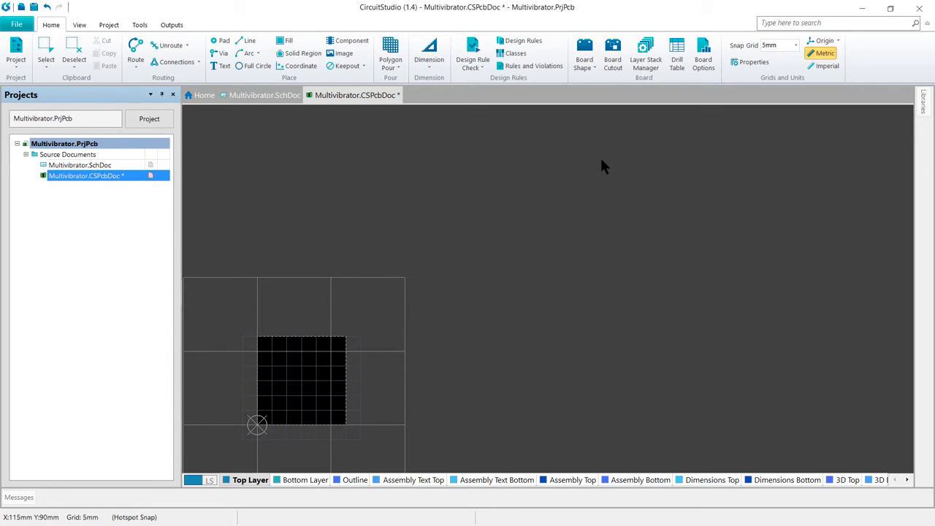
# Step: Finalize the small square board outline at the origin and save the PCB document
pyautogui.click(584, 53)
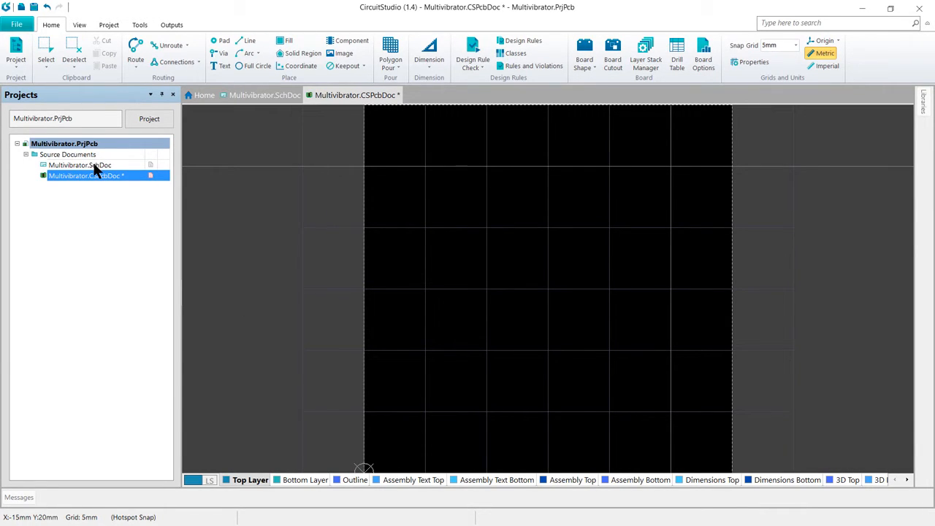
pyautogui.moveTo(34, 7)
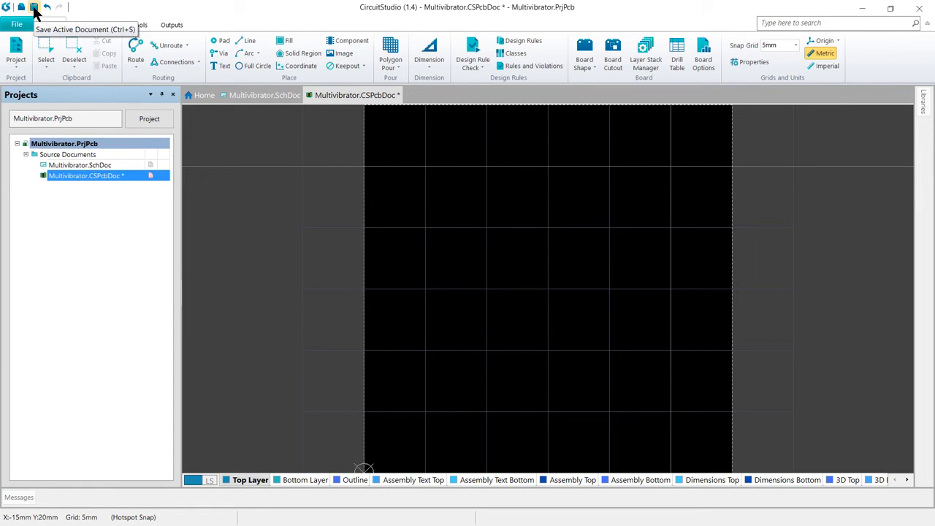
pyautogui.click(34, 7)
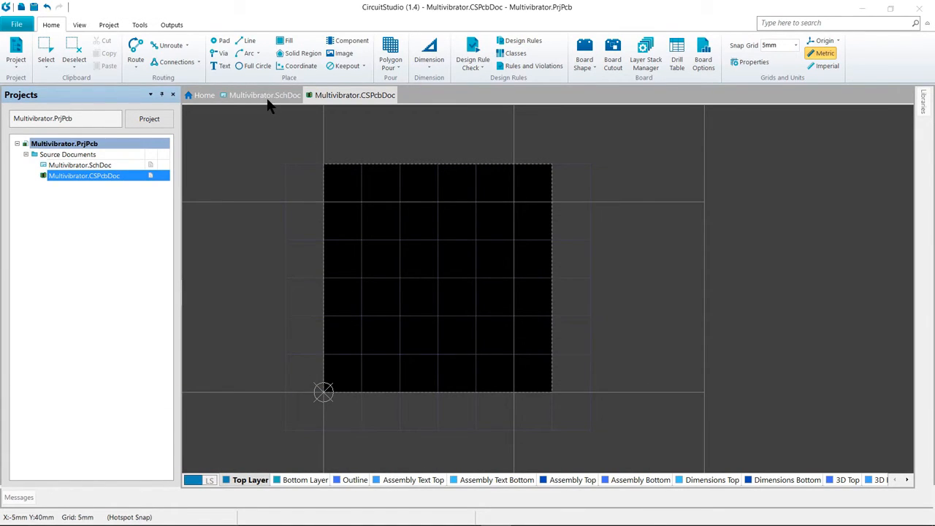
# Step: Switch to the document tab and open the Project dropdown on the Home ribbon
pyautogui.click(263, 95)
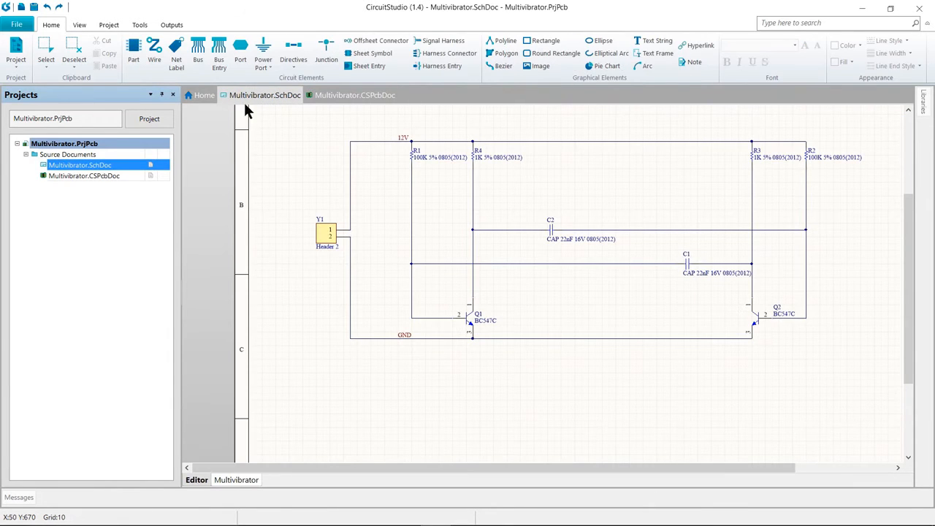
pyautogui.moveTo(16, 51)
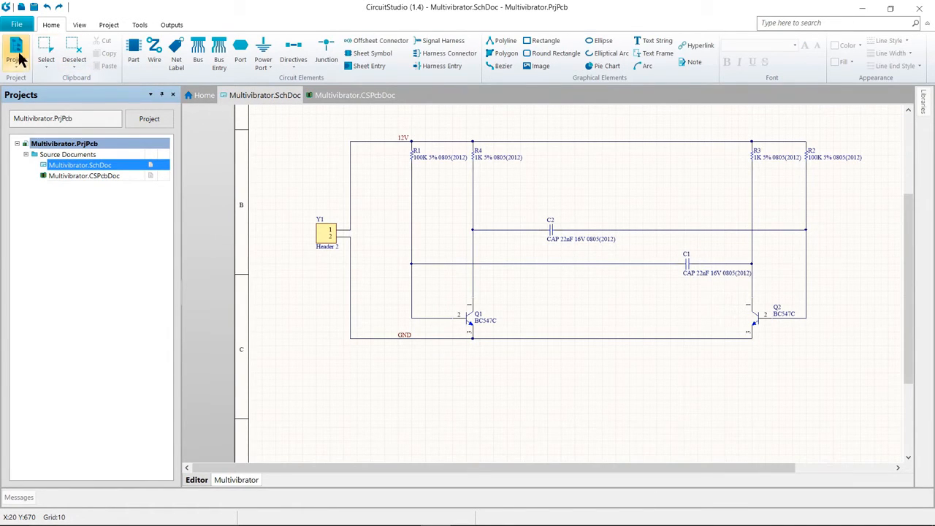
pyautogui.click(16, 51)
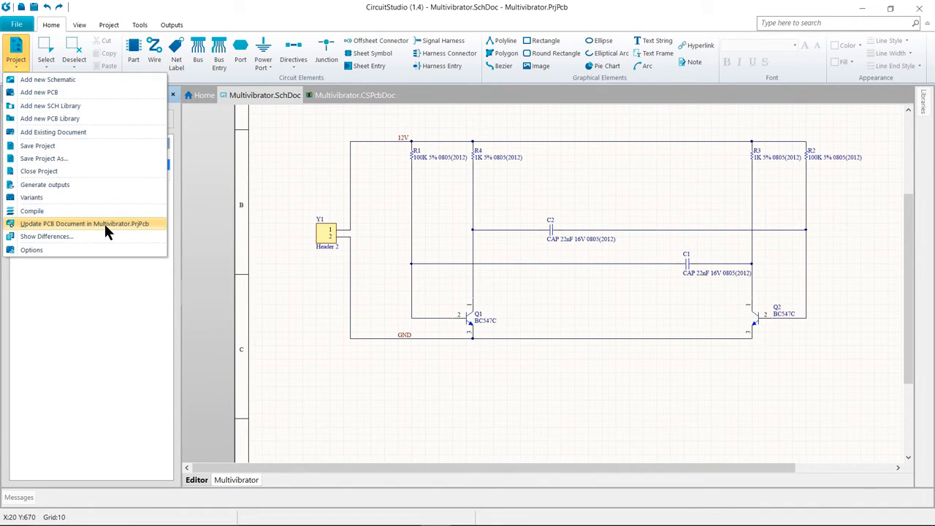
pyautogui.moveTo(327, 96)
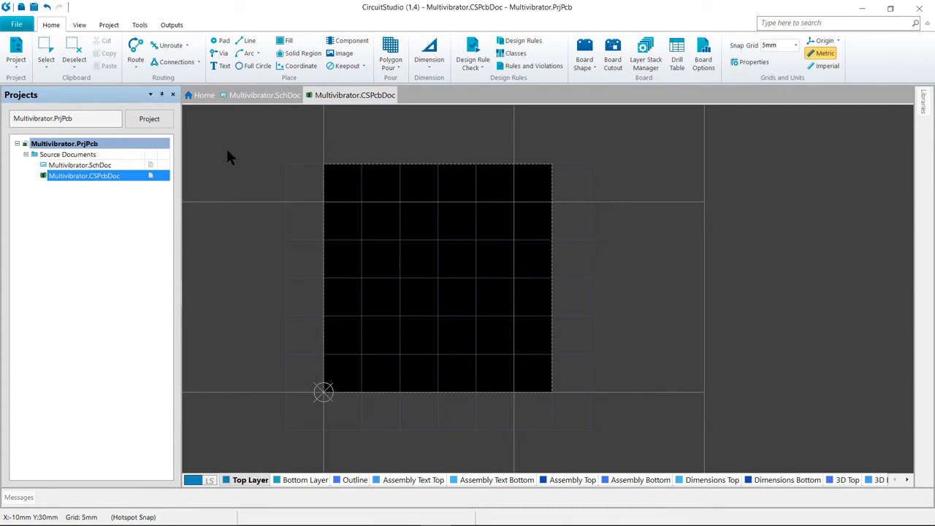
pyautogui.moveTo(16, 51)
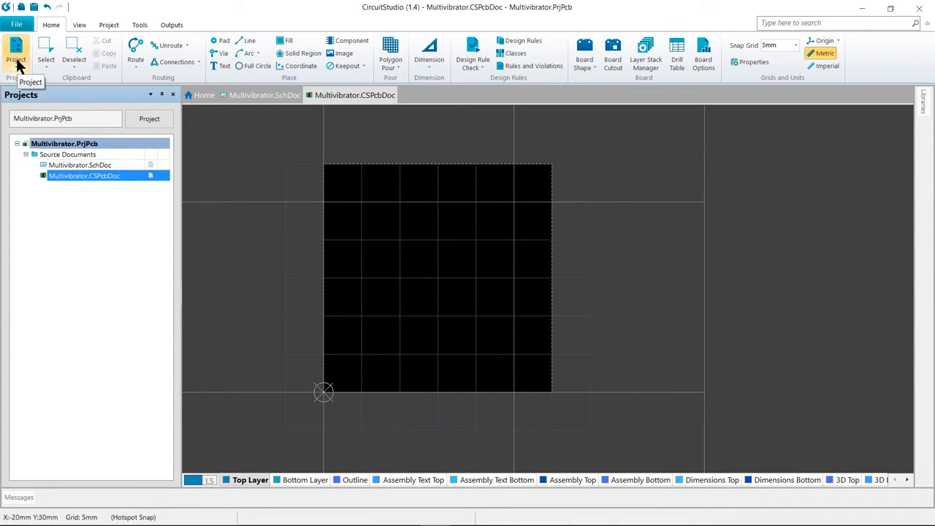
pyautogui.click(15, 51)
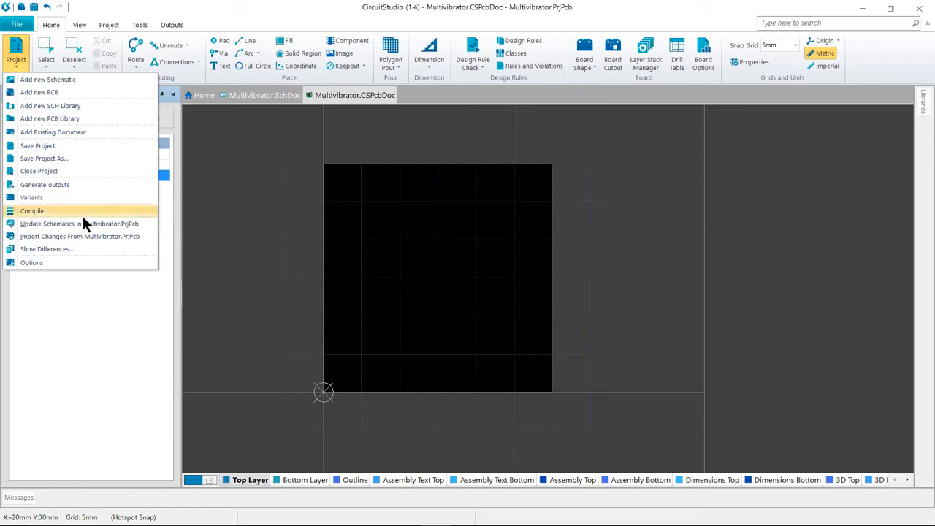
pyautogui.moveTo(80, 236)
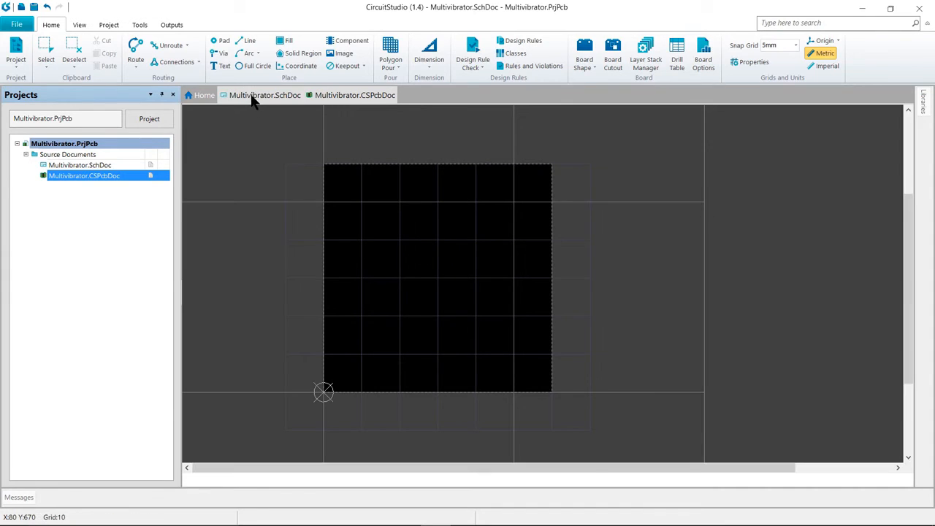
# Step: From Multivibrator.SchDoc, run Project > Update PCB Document in Multivibrator.PrjPcb
pyautogui.click(265, 95)
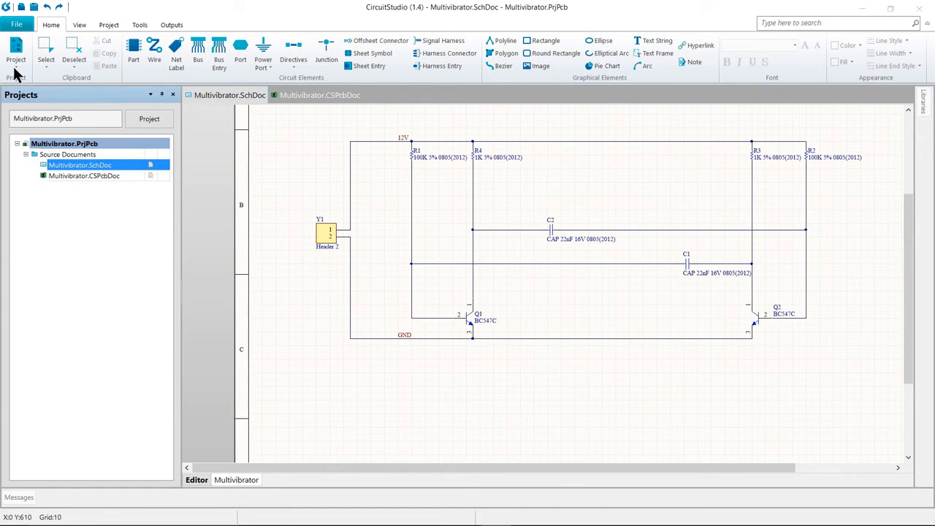
pyautogui.click(16, 51)
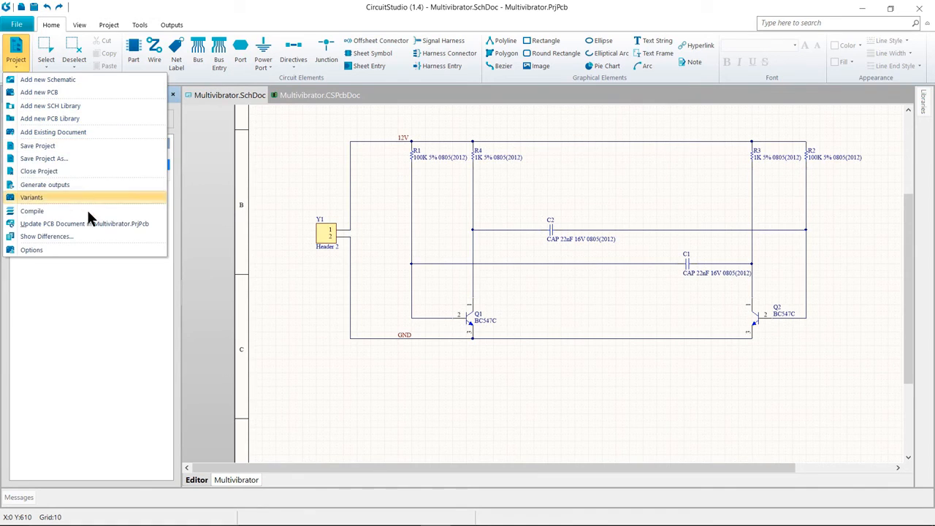
pyautogui.moveTo(85, 224)
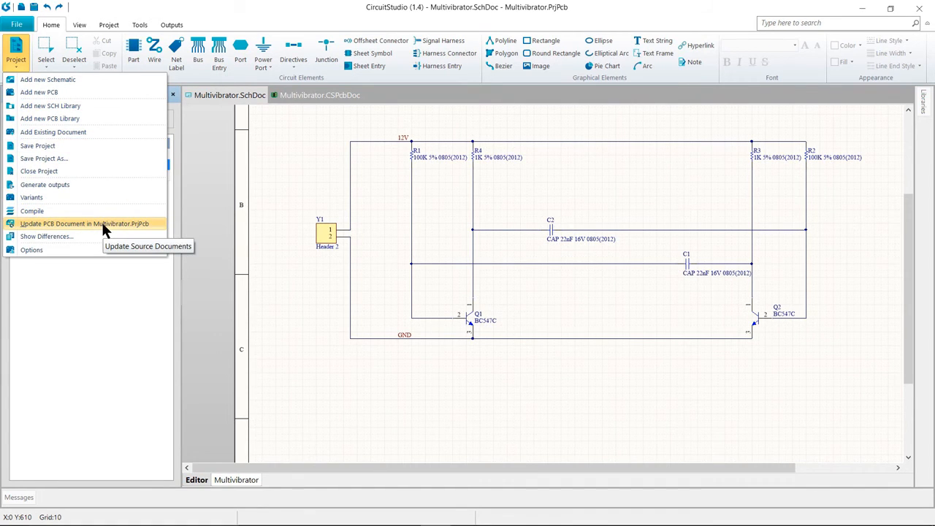
pyautogui.click(77, 224)
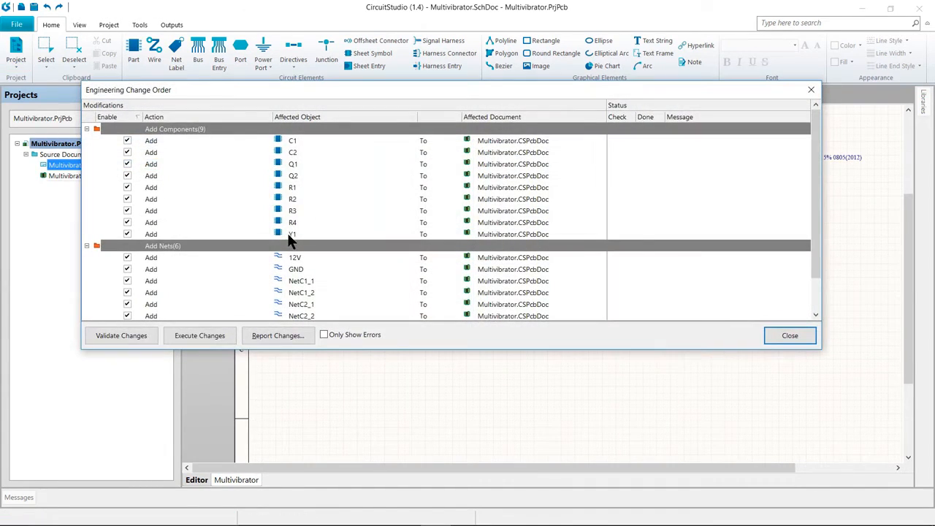
pyautogui.moveTo(344, 143)
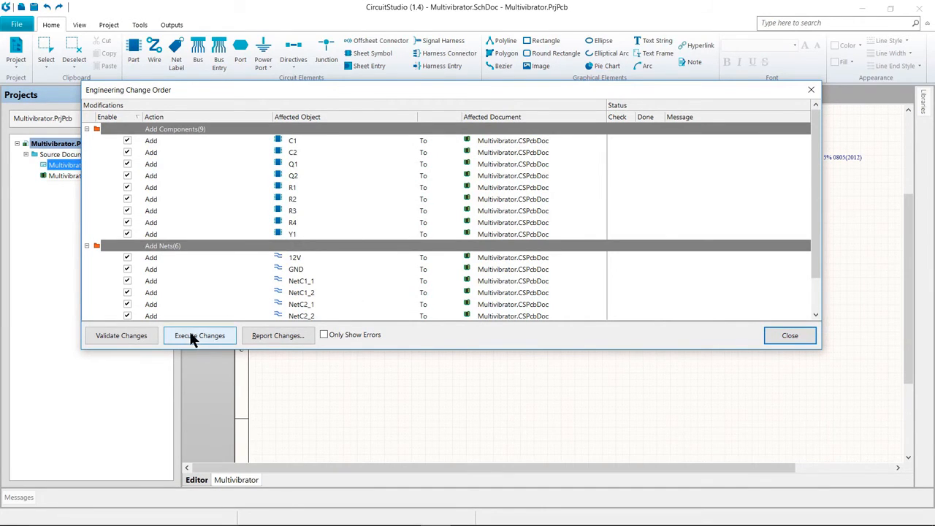
# Step: Execute the change order adding nine components, six nets and the Multivibrator component class
pyautogui.click(200, 335)
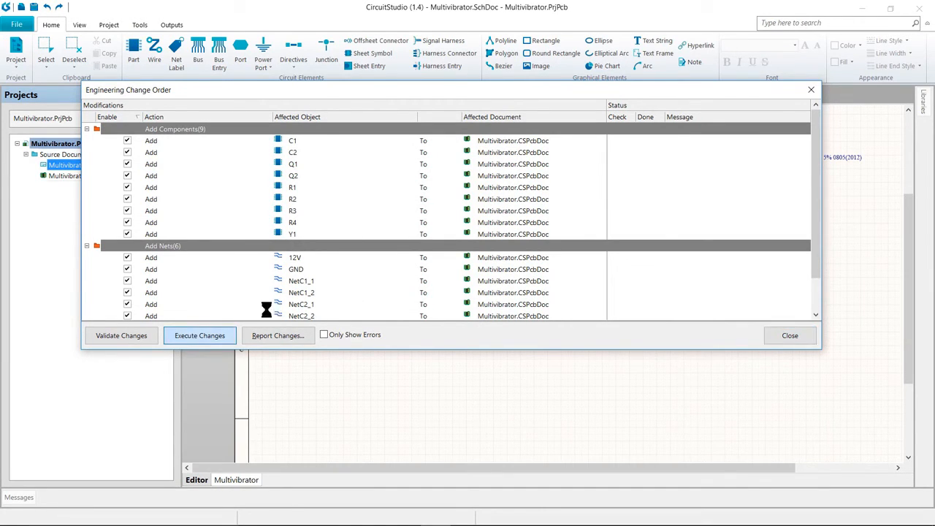
pyautogui.click(199, 336)
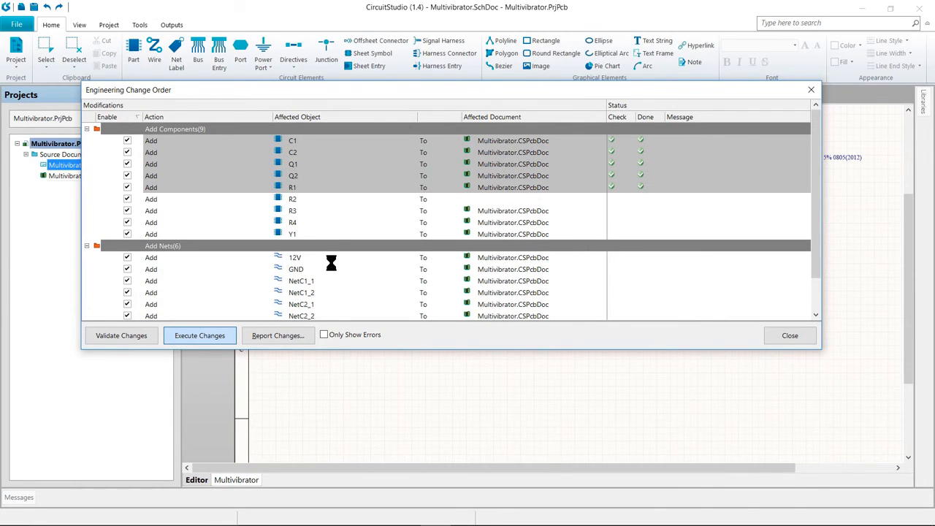
pyautogui.click(200, 335)
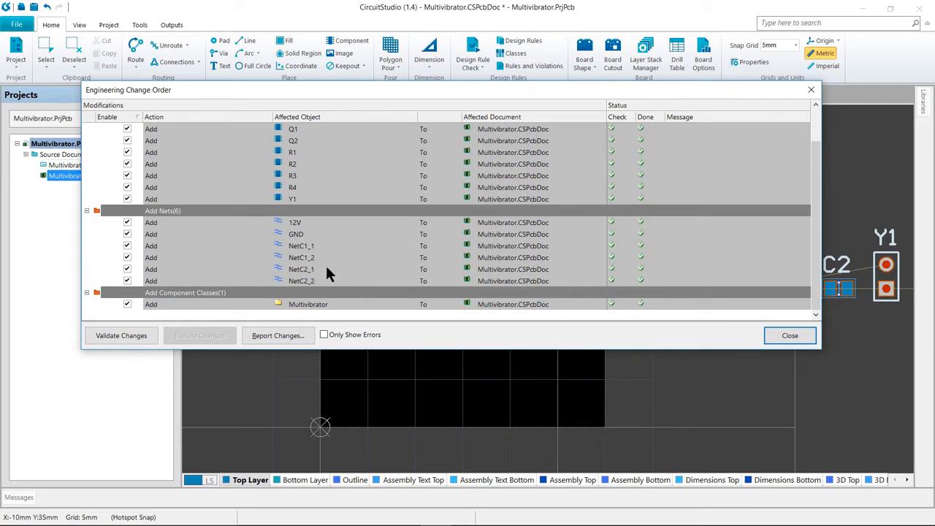
pyautogui.moveTo(464, 256)
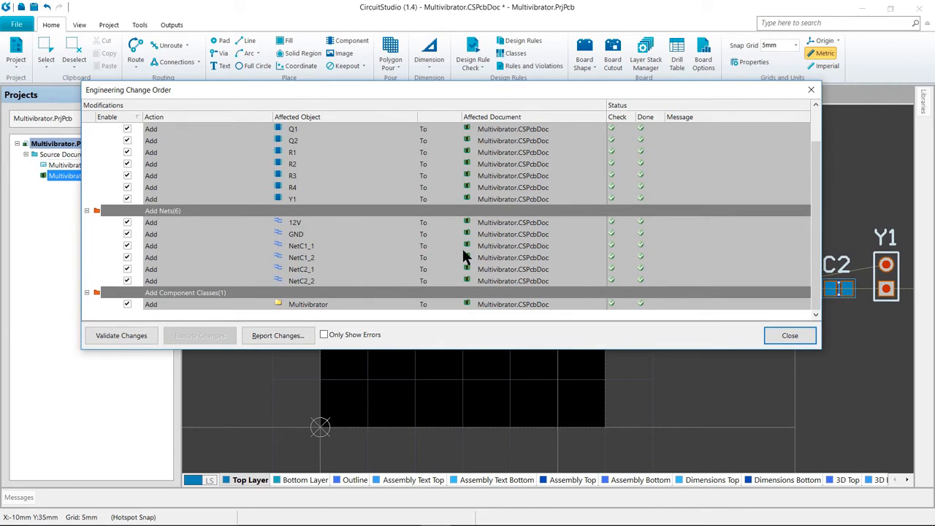
pyautogui.moveTo(651, 177)
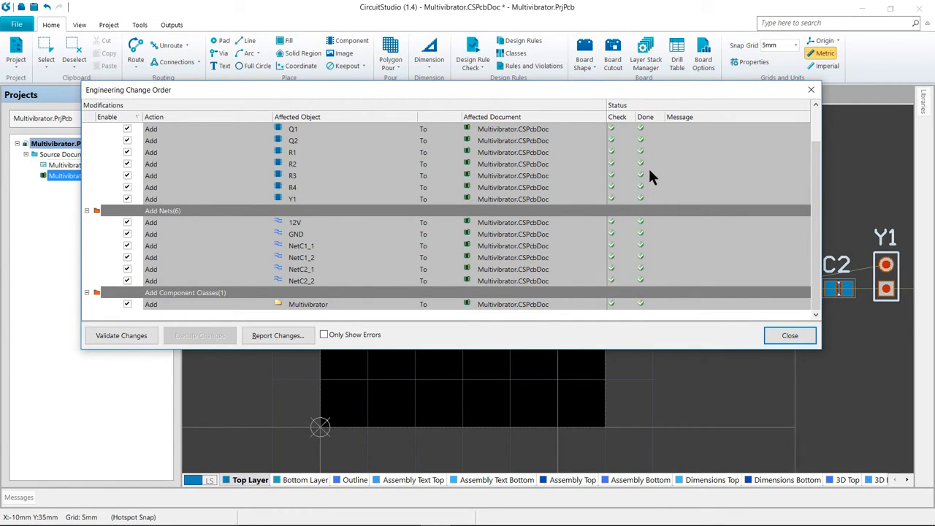
pyautogui.moveTo(639, 276)
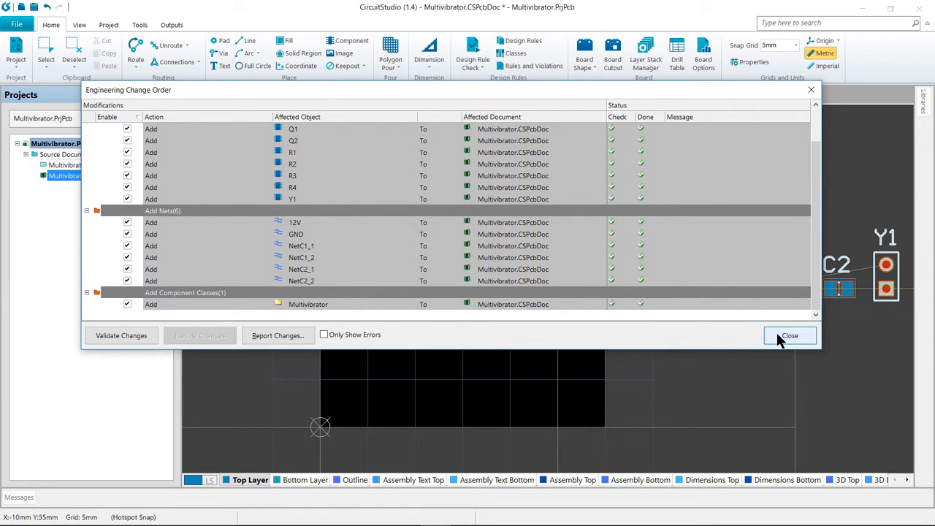
# Step: Close the Engineering Change Order, leaving the nine parts beside the board, and show View commands
pyautogui.click(790, 335)
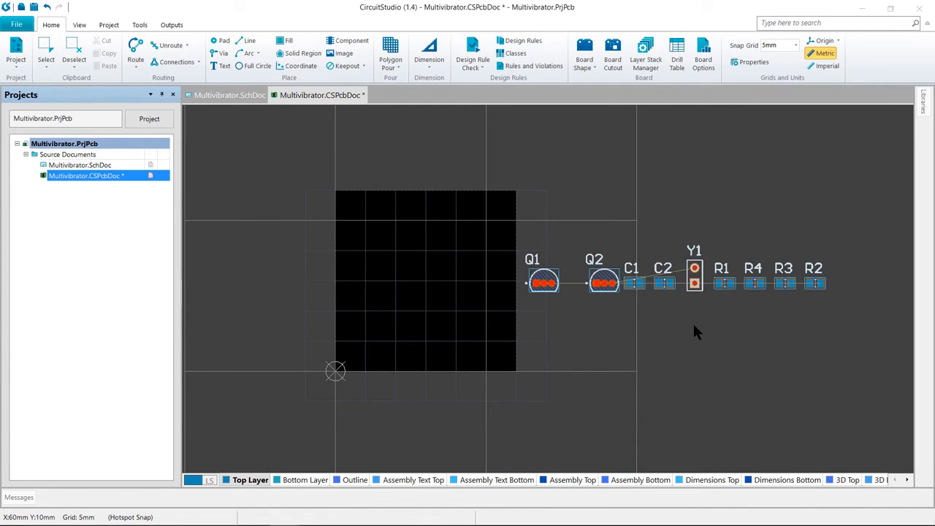
pyautogui.moveTo(694, 328)
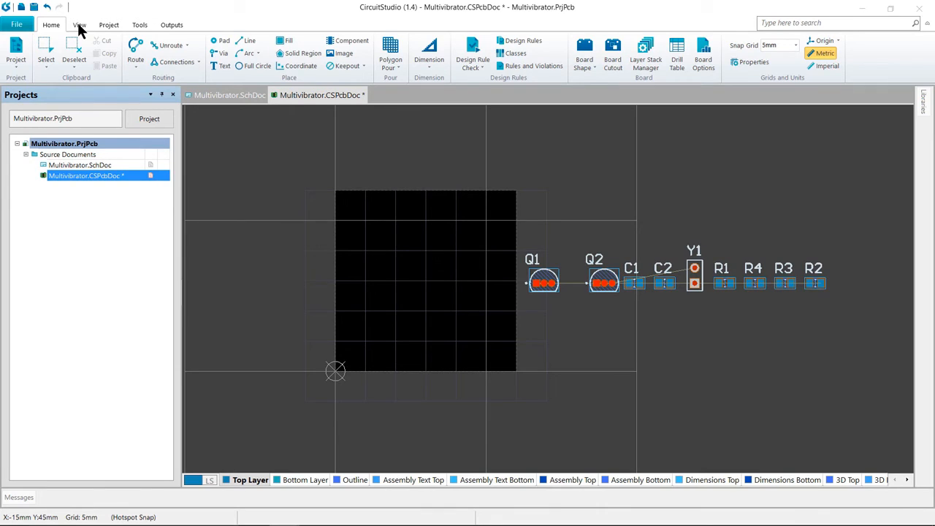
pyautogui.click(79, 24)
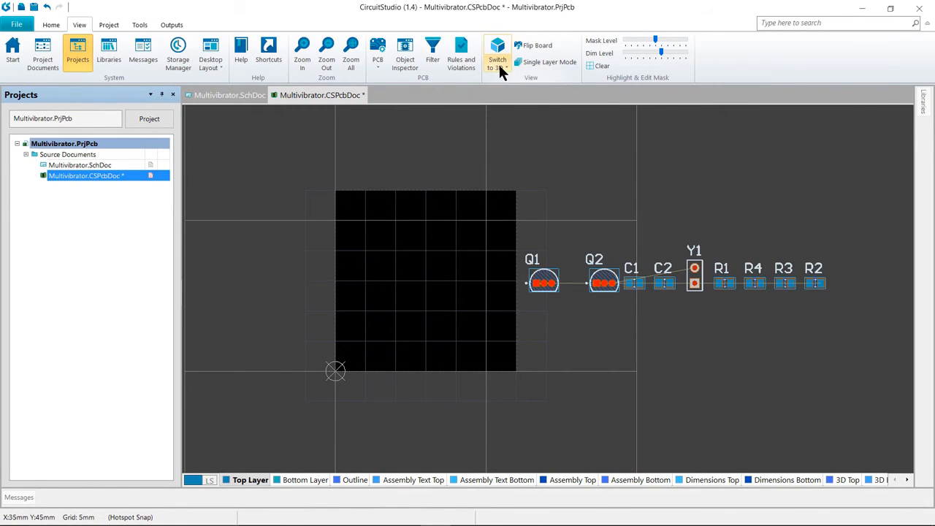
# Step: Expand the Switch to 3D dropdown to see view modes and View Configurations
pyautogui.click(498, 55)
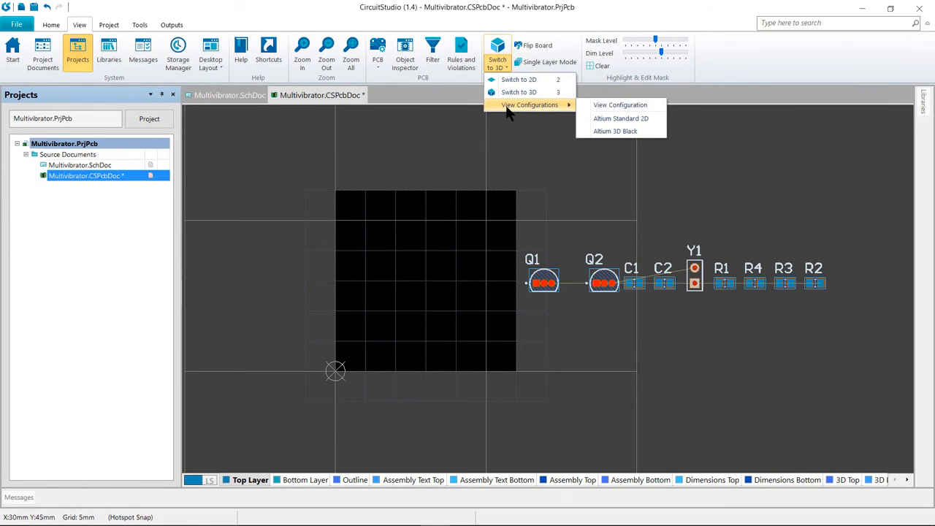
pyautogui.moveTo(620, 105)
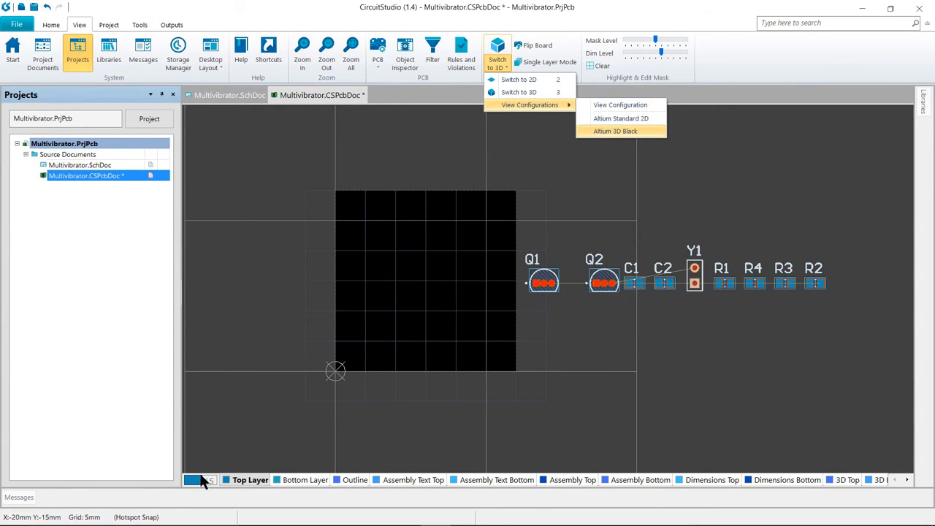
pyautogui.moveTo(199, 480)
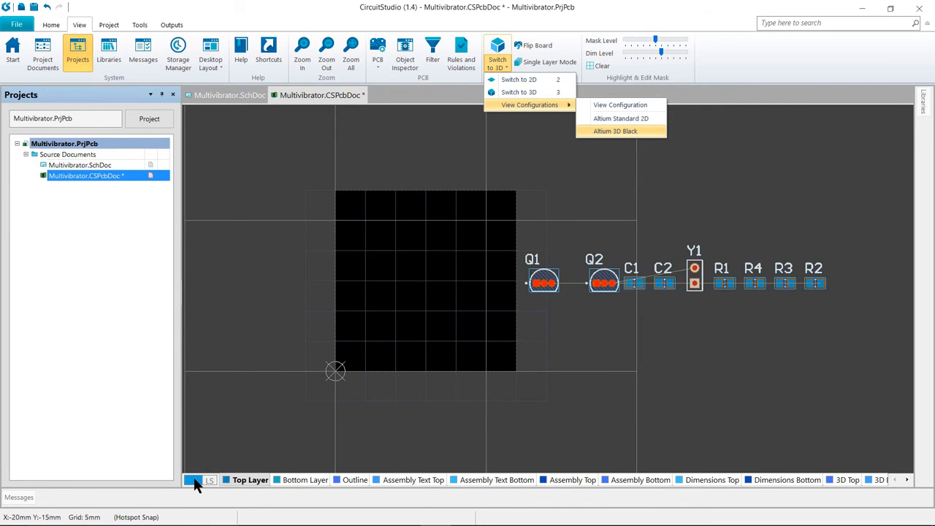
# Step: In Board Layers And Colors, turn off all mechanical and mask layers, Drill Guide and Drill Drawing
pyautogui.click(621, 104)
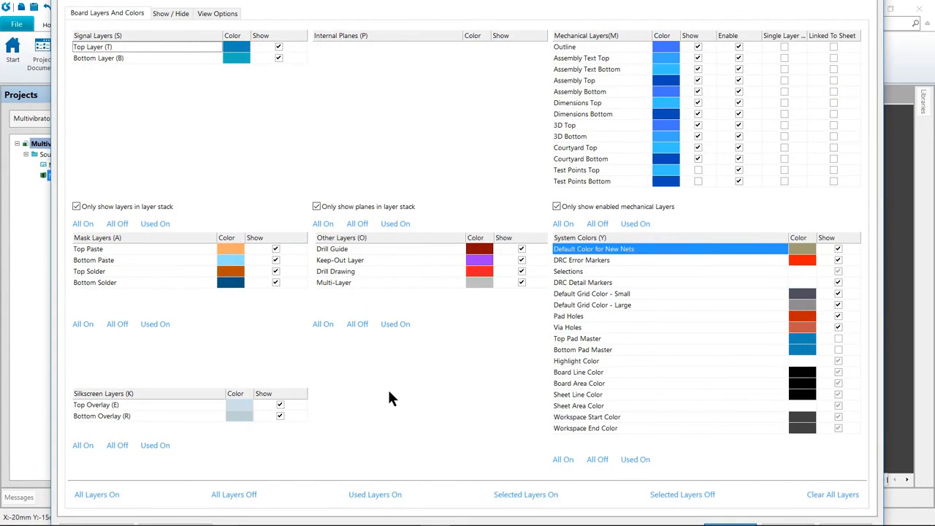
pyautogui.moveTo(445, 160)
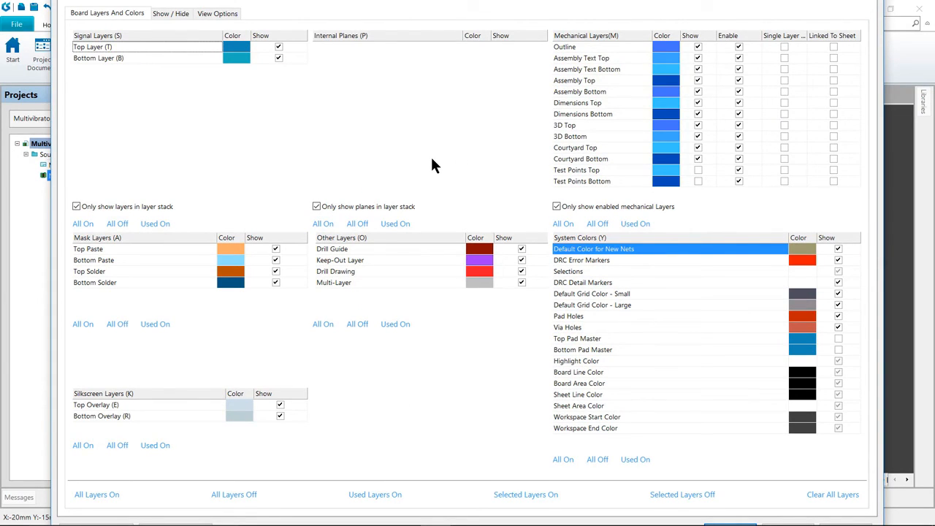
pyautogui.moveTo(428, 168)
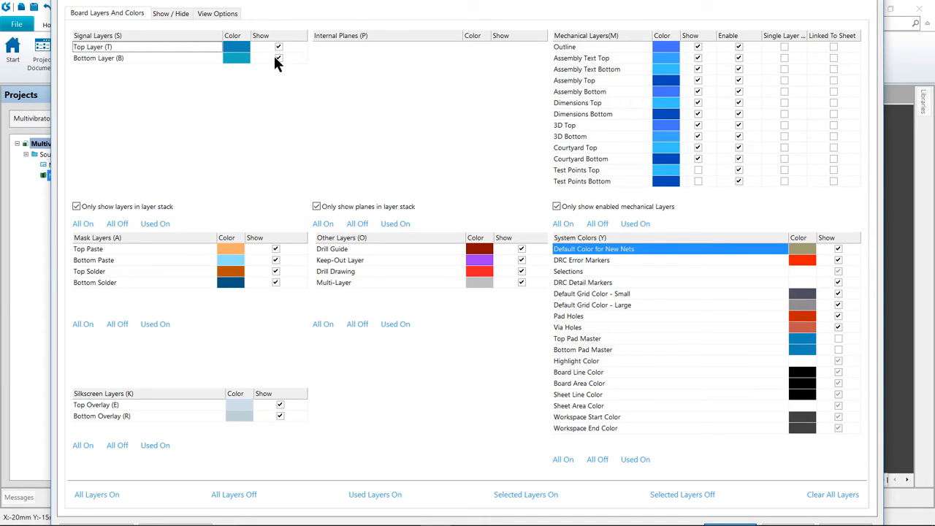
pyautogui.moveTo(270, 102)
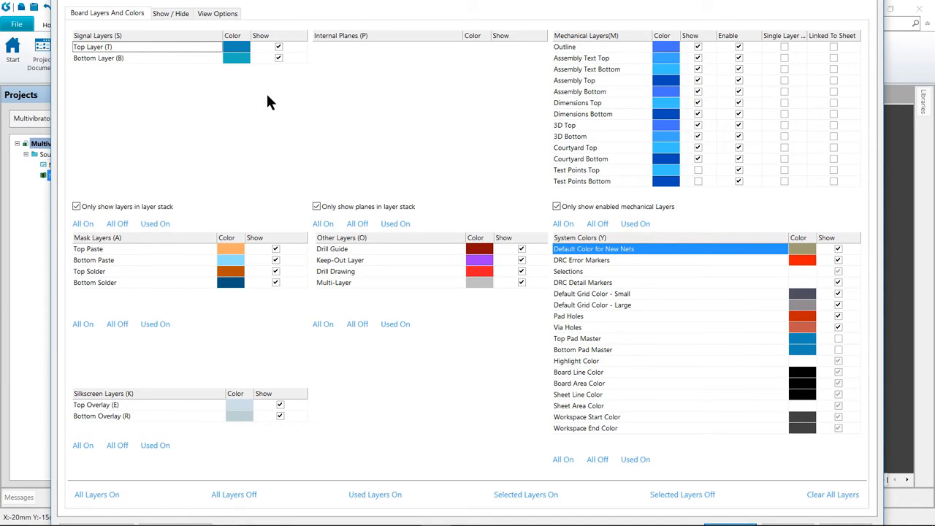
pyautogui.moveTo(349, 140)
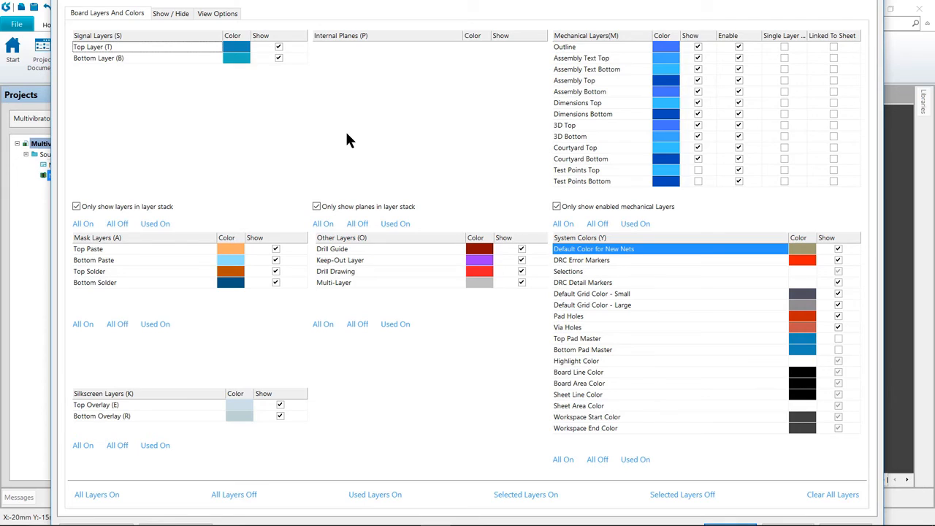
pyautogui.moveTo(612, 233)
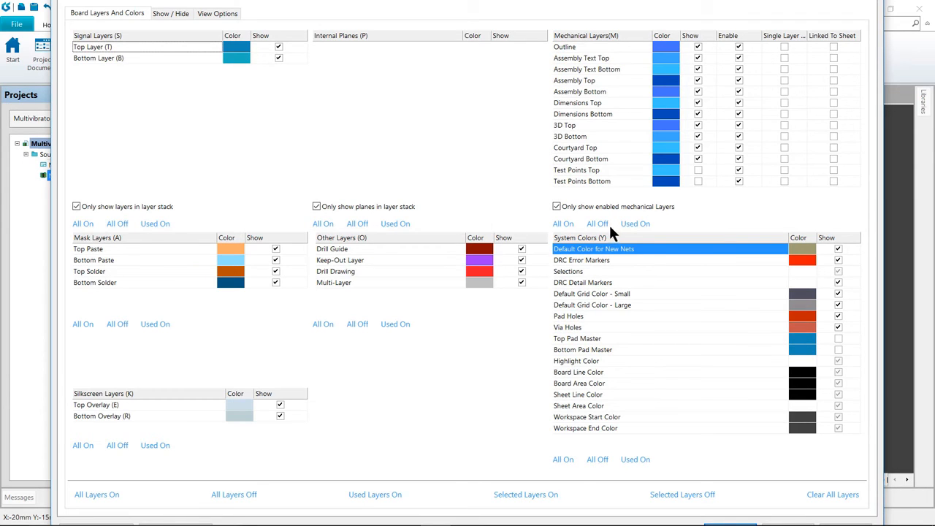
pyautogui.click(598, 224)
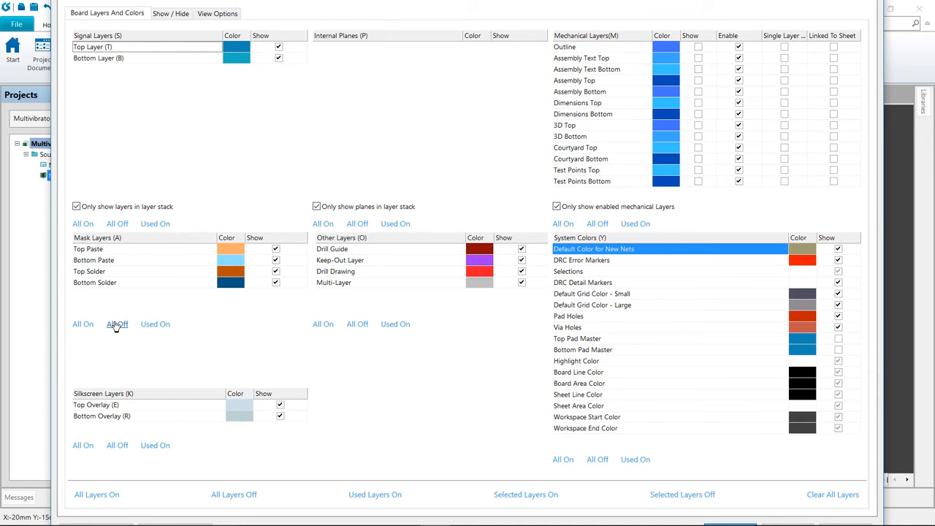
pyautogui.click(117, 323)
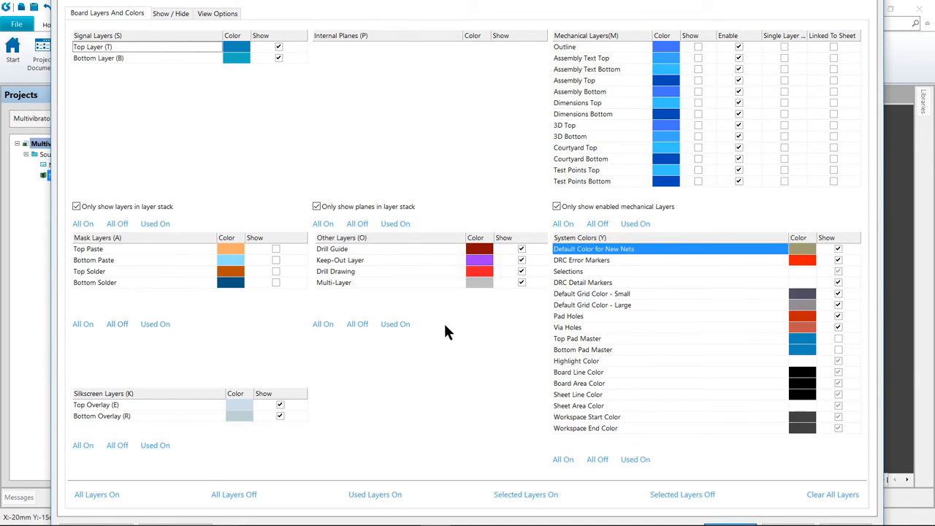
pyautogui.click(521, 248)
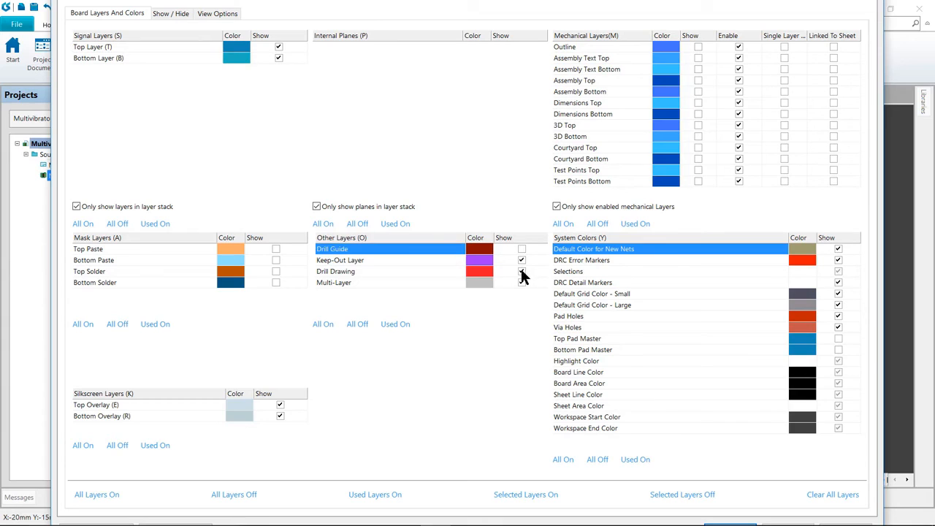
pyautogui.click(335, 271)
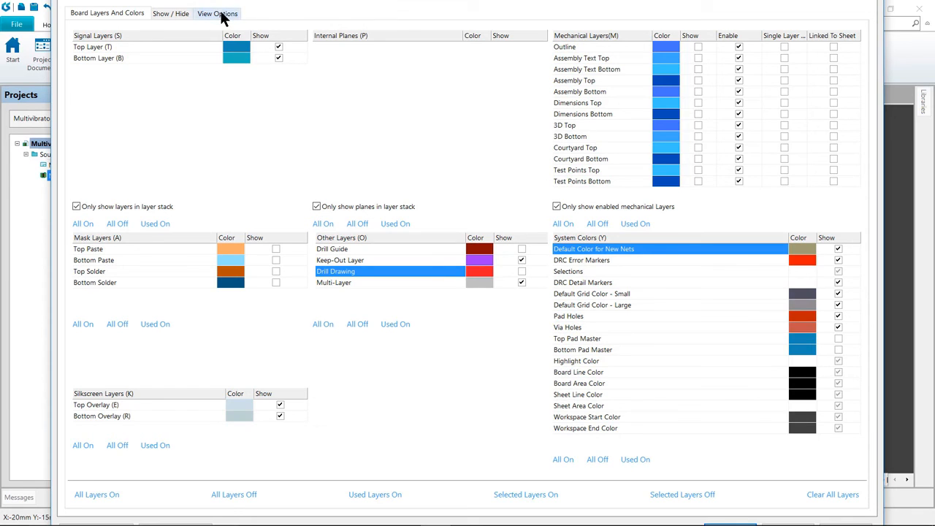
# Step: Check Show Pad Nets on the View Options page and close the layer settings
pyautogui.click(217, 13)
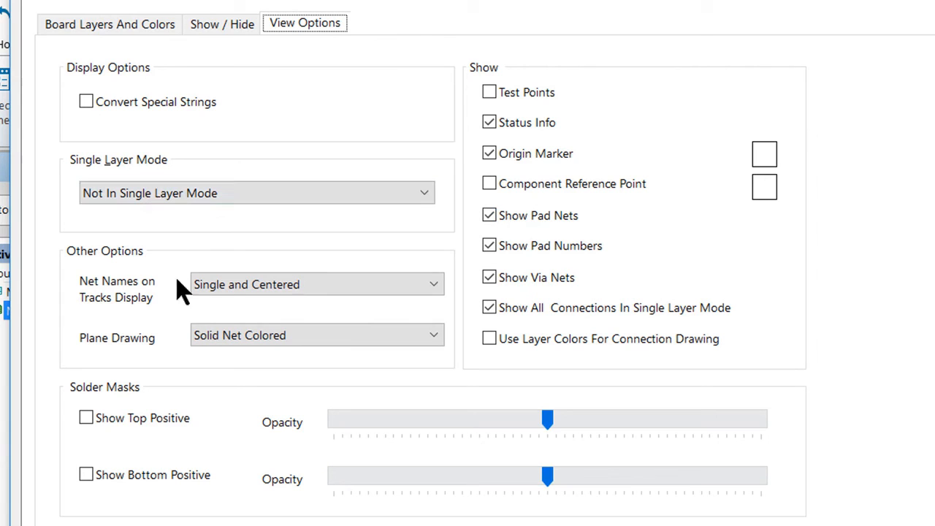
pyautogui.click(315, 284)
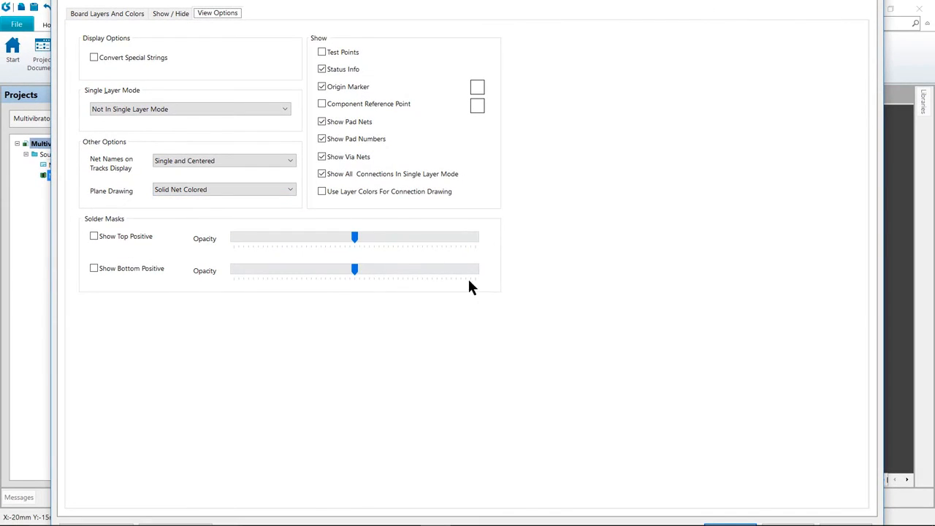
pyautogui.moveTo(586, 324)
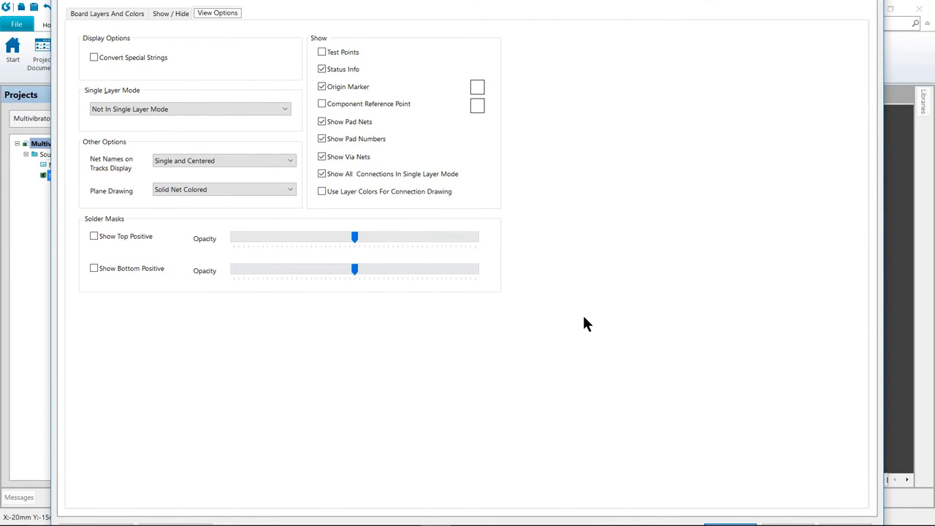
pyautogui.moveTo(703, 488)
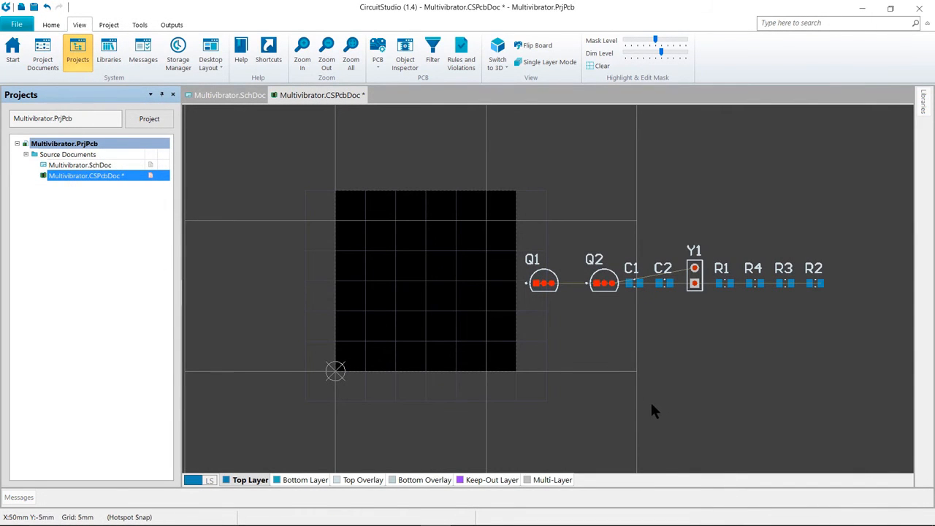
pyautogui.moveTo(644, 390)
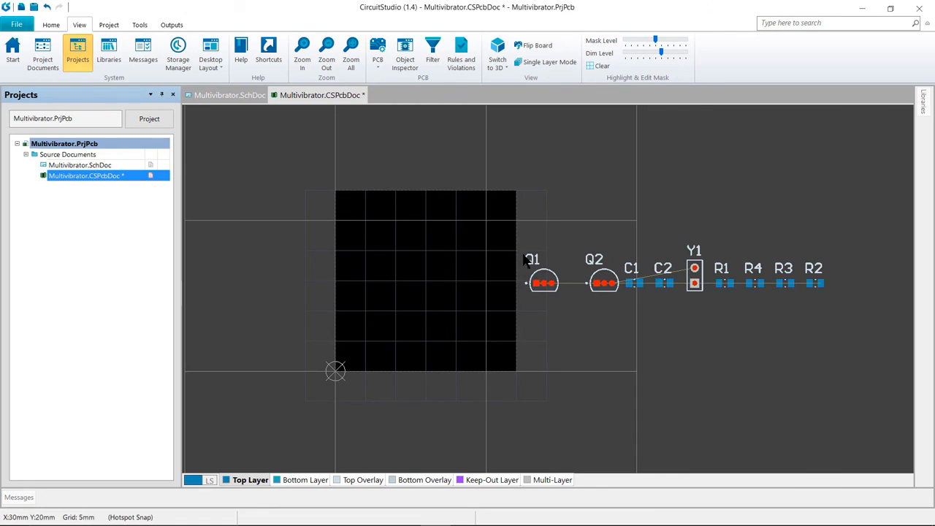
# Step: Open the Cartesian Grid Editor from Grid Properties on the Home ribbon
pyautogui.click(51, 24)
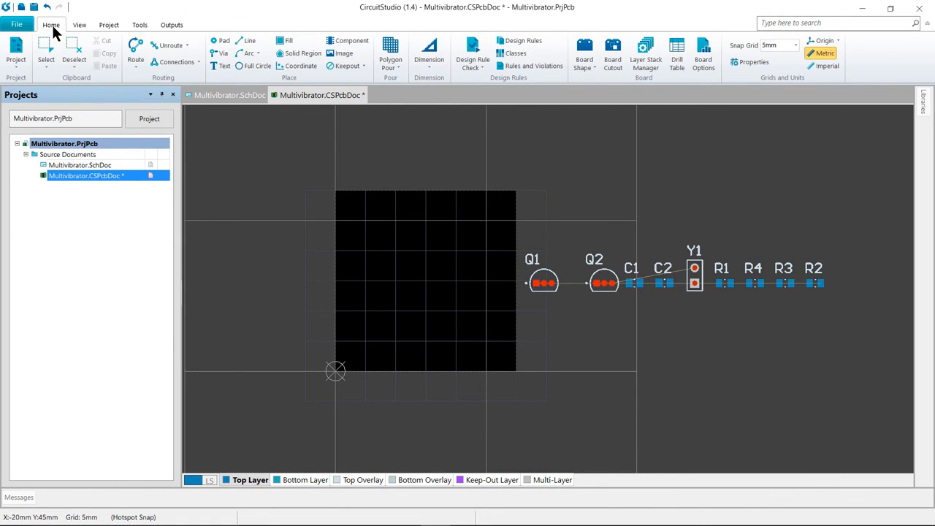
pyautogui.moveTo(347, 190)
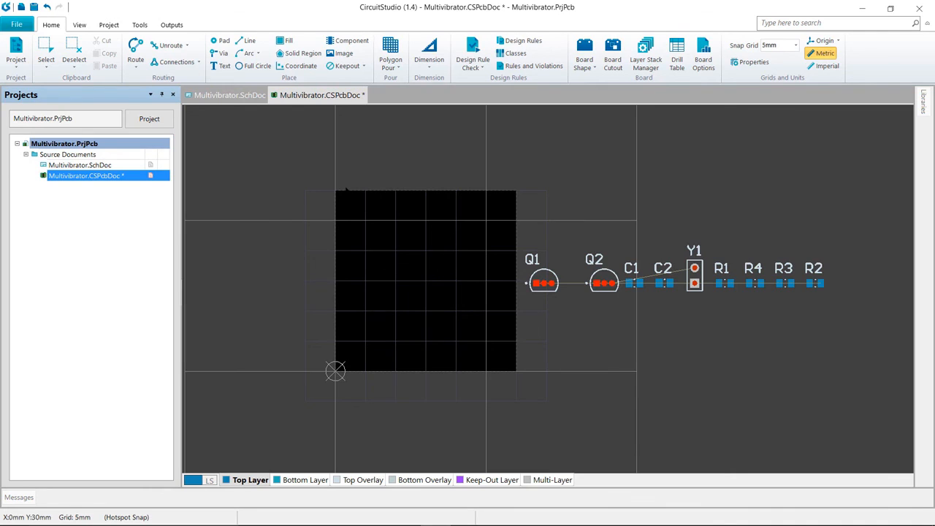
pyautogui.moveTo(782, 98)
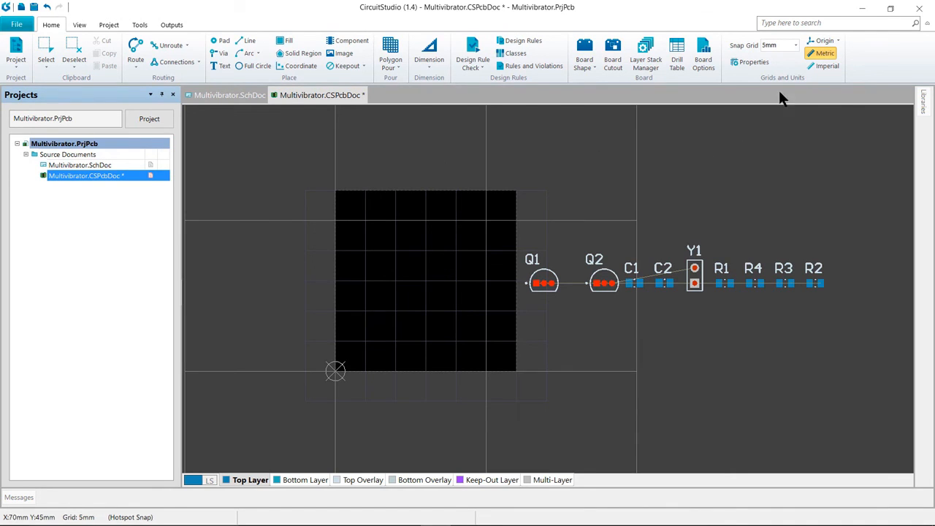
pyautogui.moveTo(771, 84)
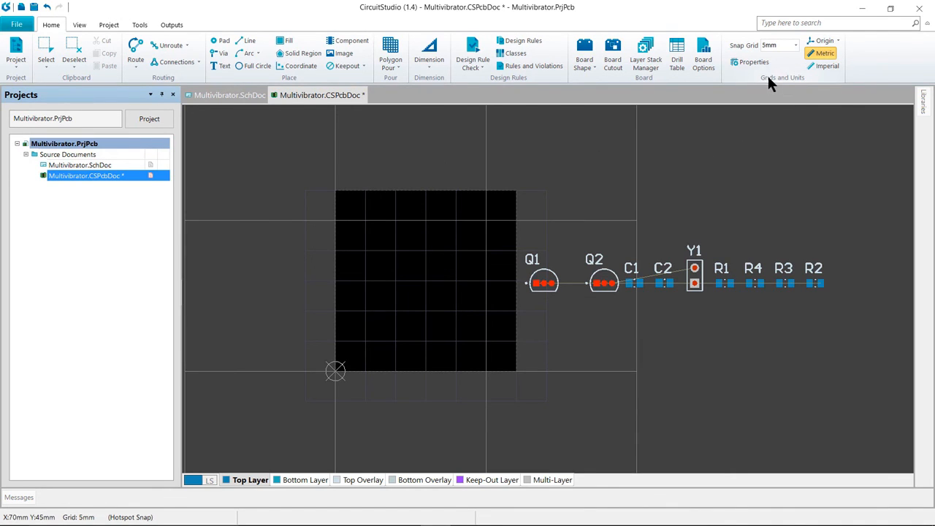
pyautogui.click(754, 61)
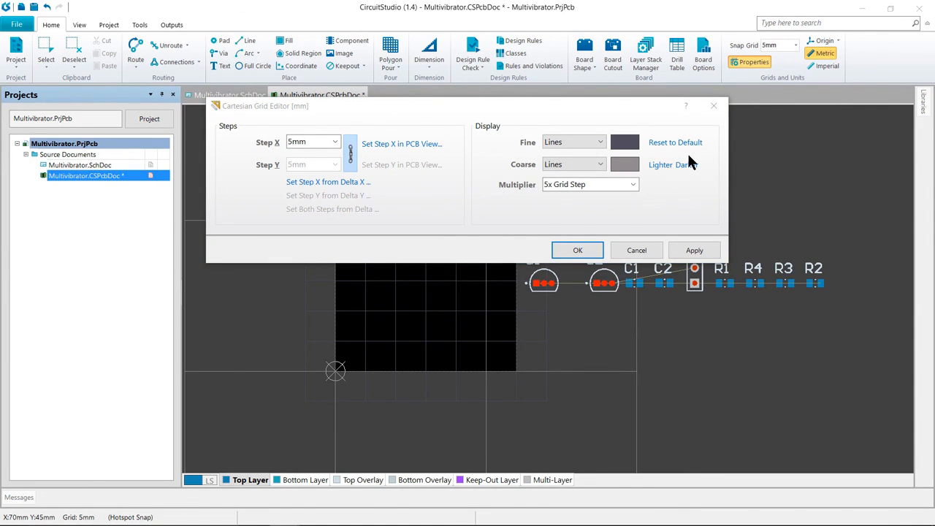
# Step: Change the grid step from 5 mm to 1mm and set the fine grid display to Dots
pyautogui.press('ctrl+g')
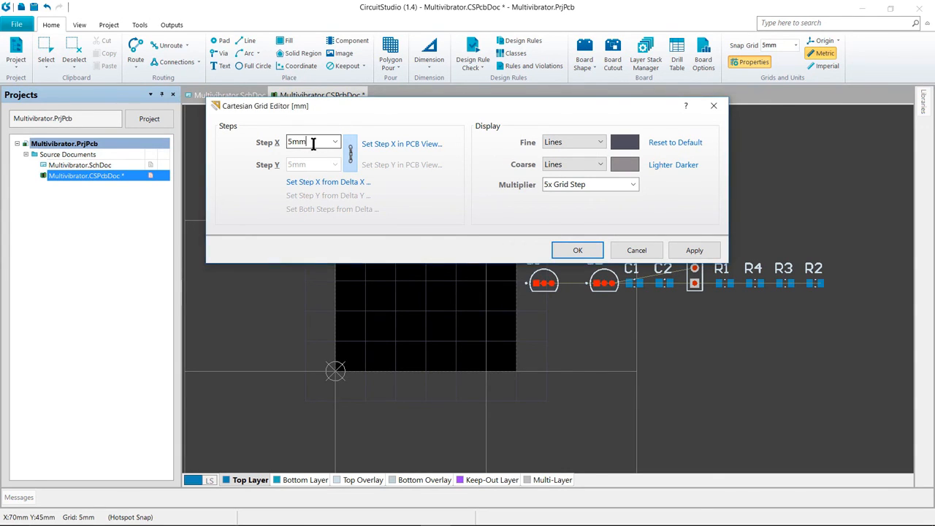
pyautogui.tripleClick(303, 141)
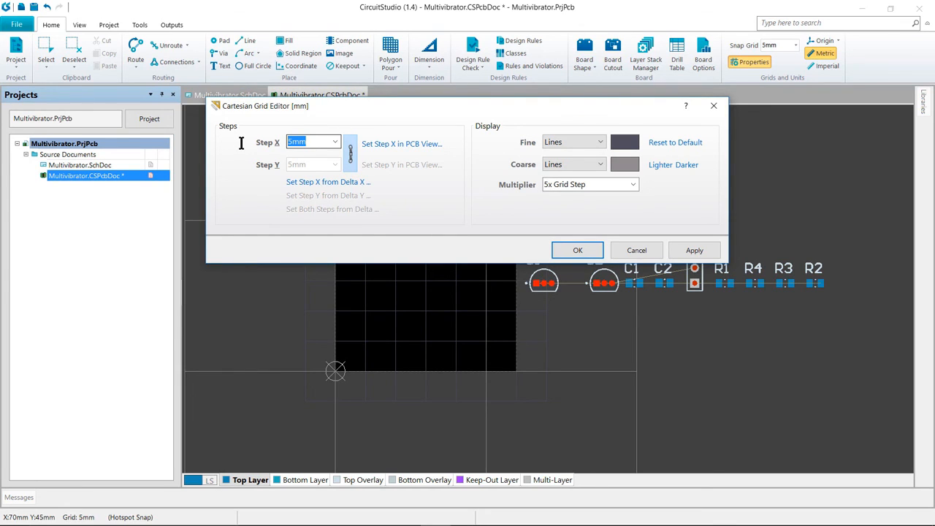
pyautogui.write('1mm')
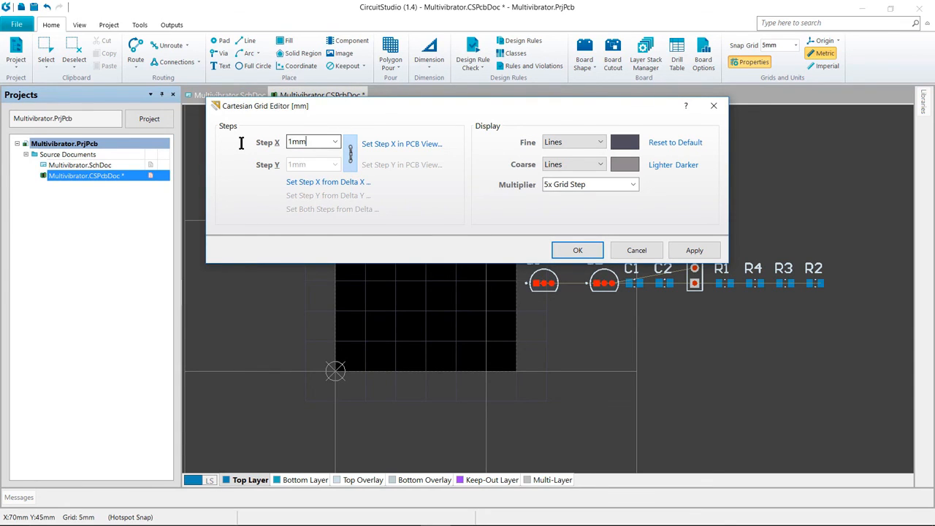
pyautogui.moveTo(353, 175)
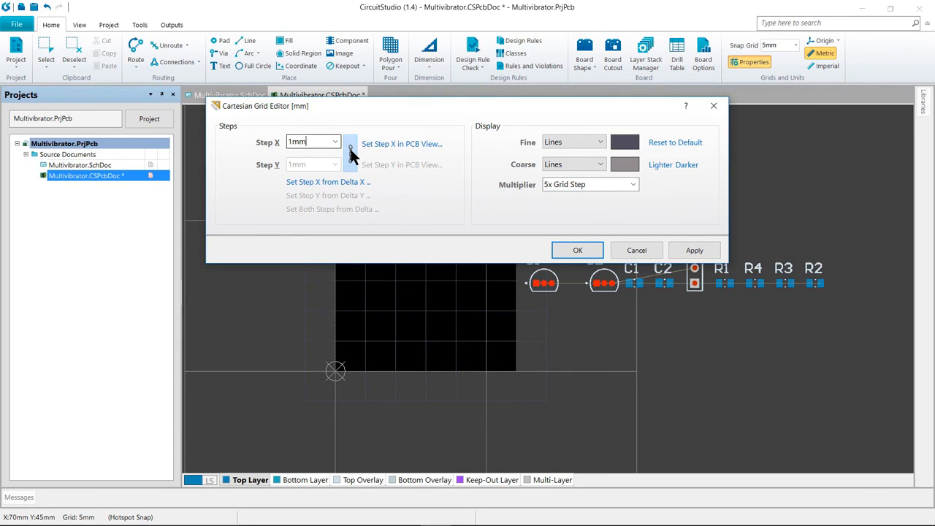
pyautogui.moveTo(292, 175)
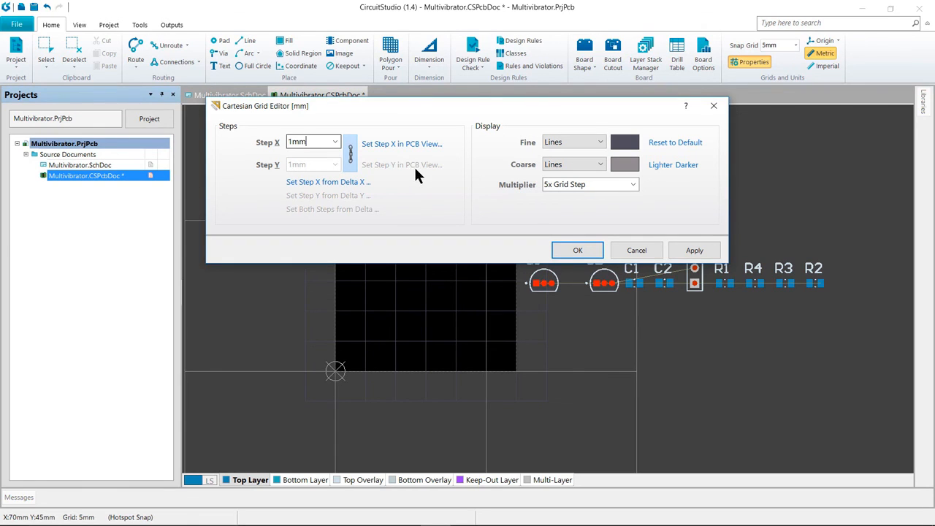
pyautogui.click(588, 184)
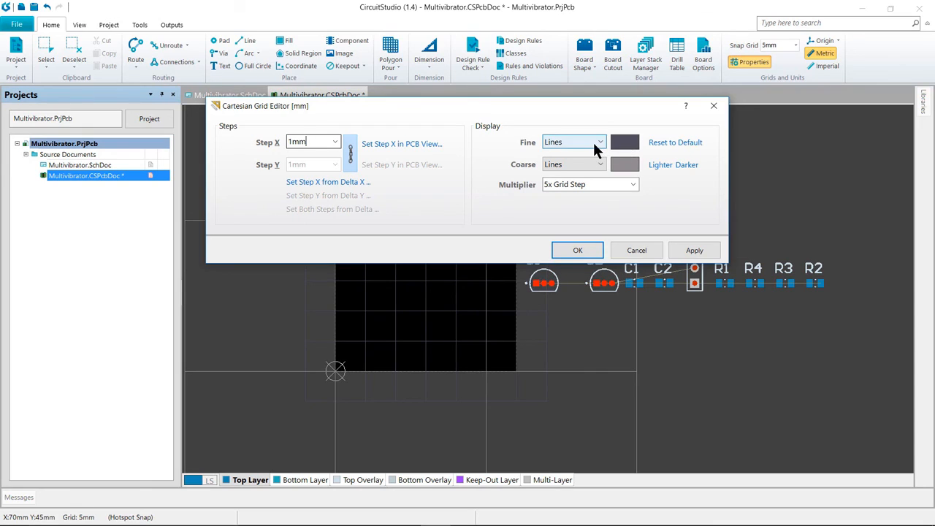
pyautogui.click(574, 142)
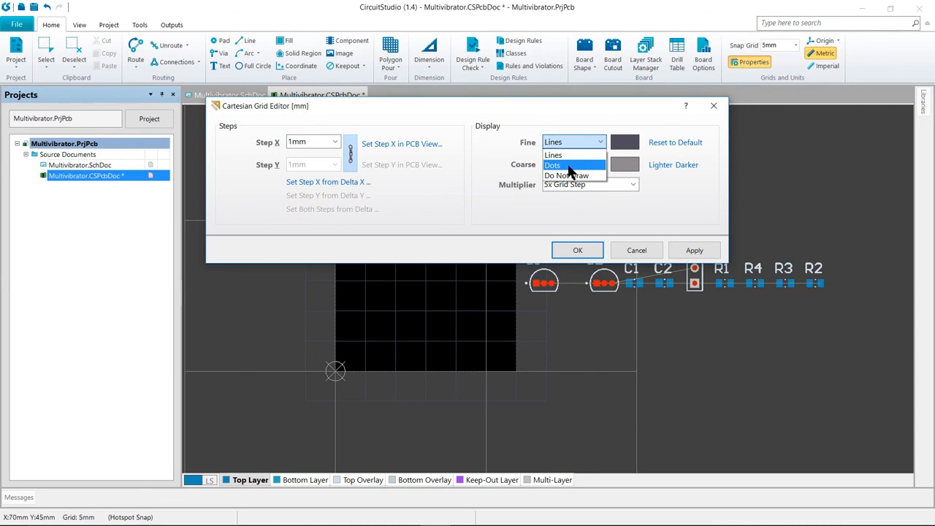
pyautogui.click(553, 164)
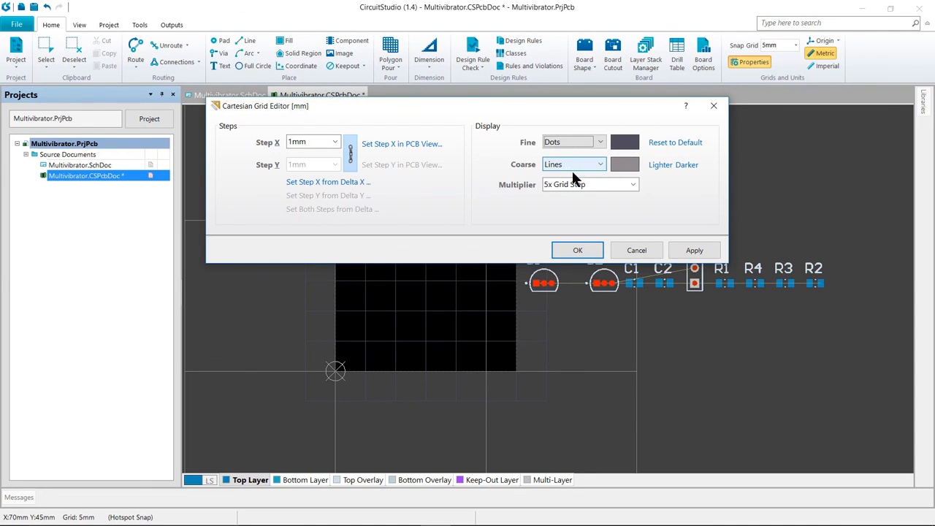